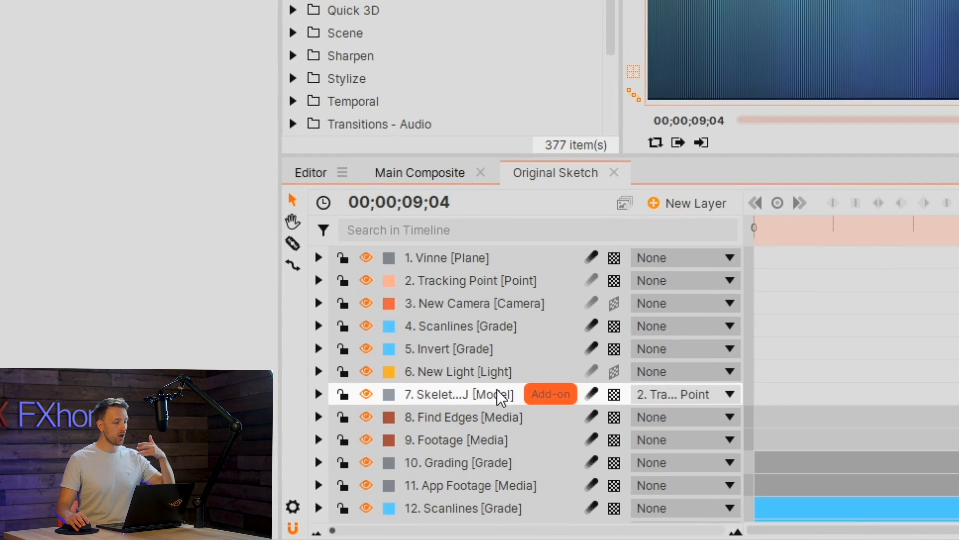
mouse_move(525, 371)
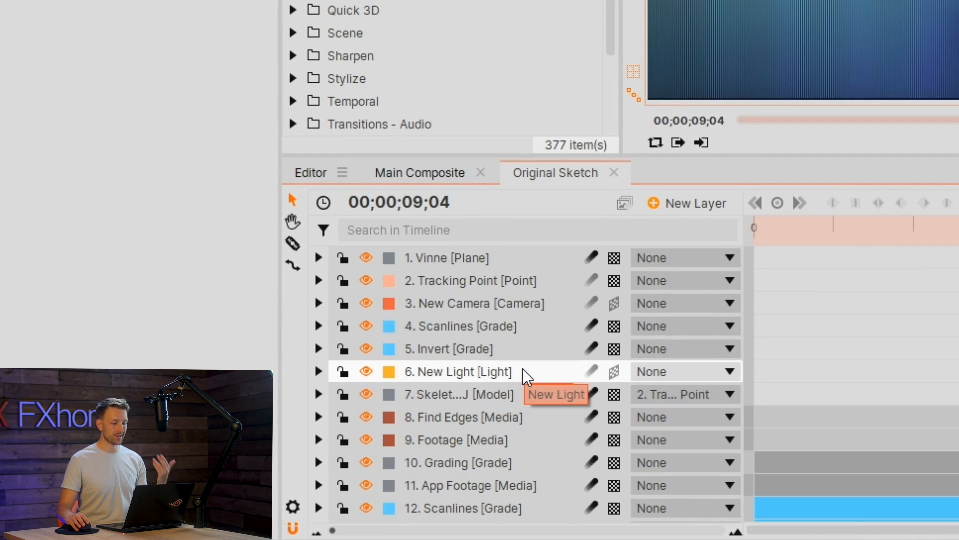
mouse_move(564, 315)
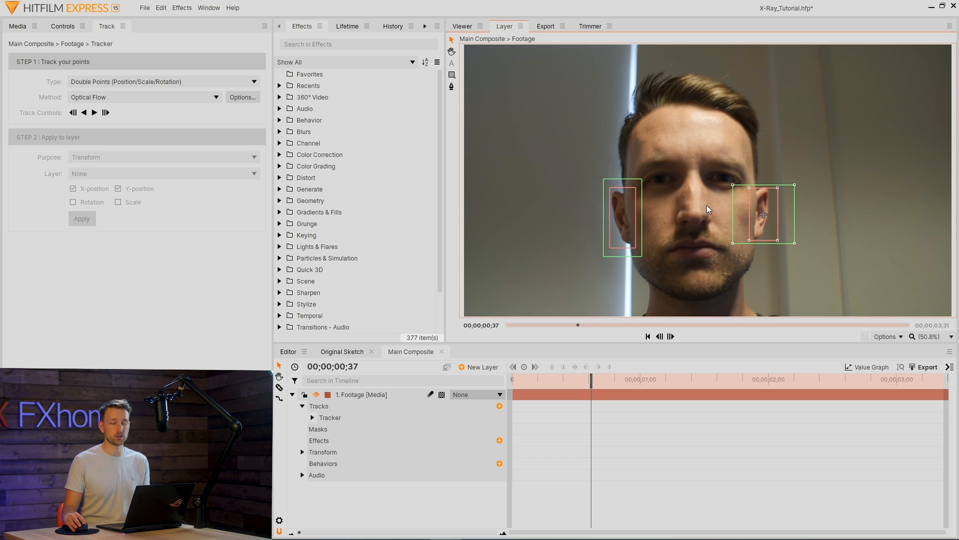
mouse_move(780, 190)
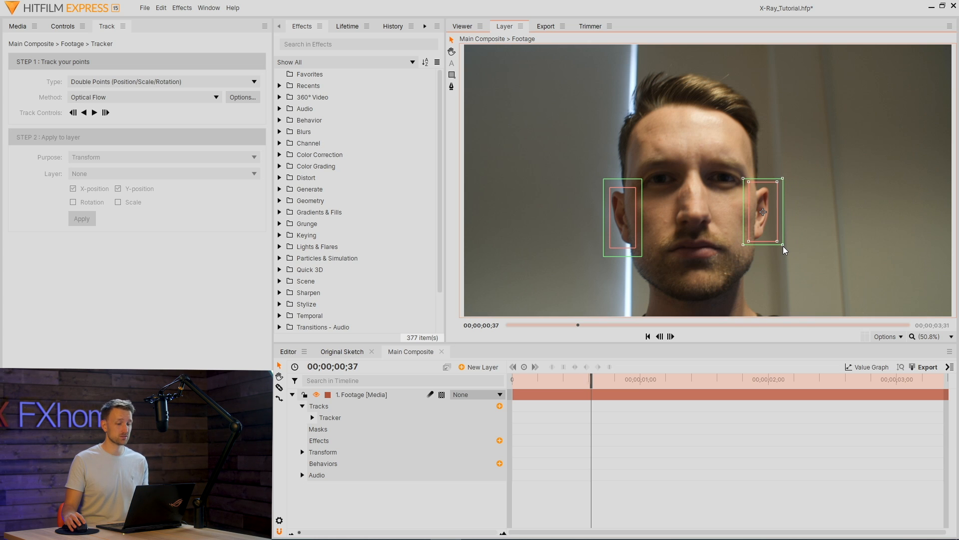
Track both ear points forward through the face footage to generate motion paths
left_click(95, 113)
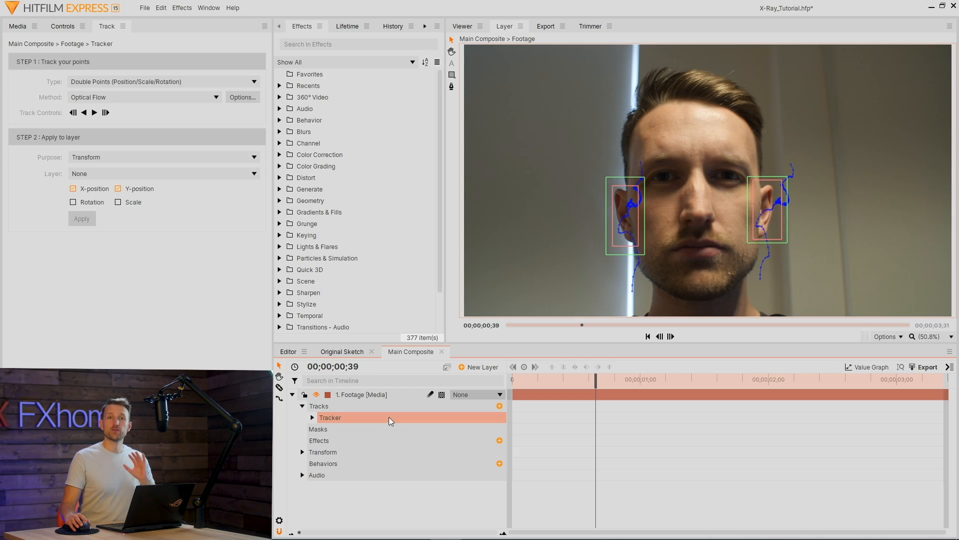
Add a point layer that receives the ear tracking data, named Tracking Point
left_click(480, 366)
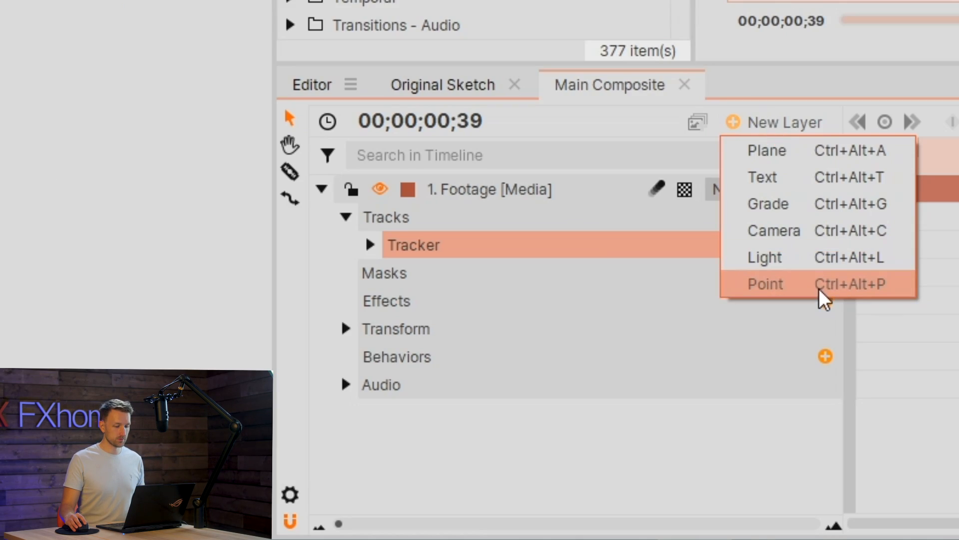
left_click(764, 283)
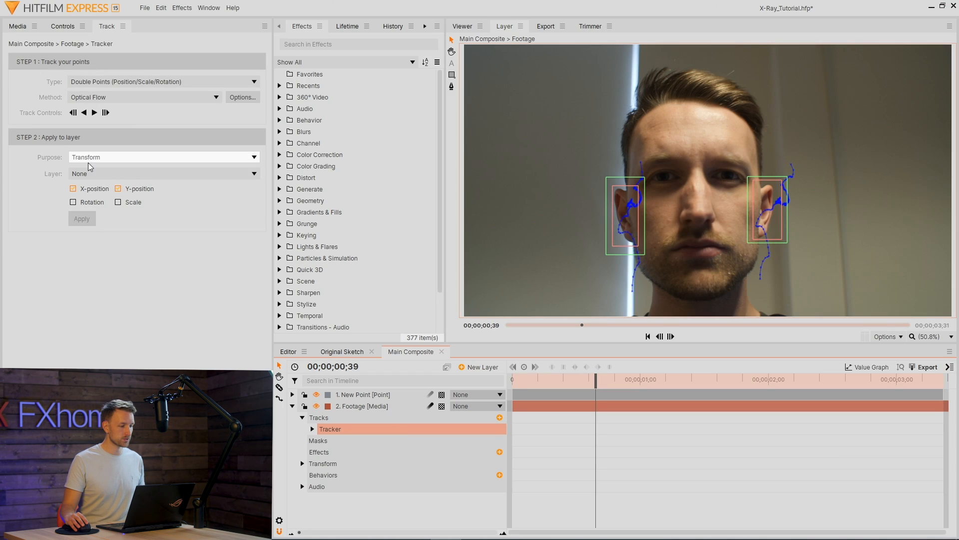
left_click(163, 173)
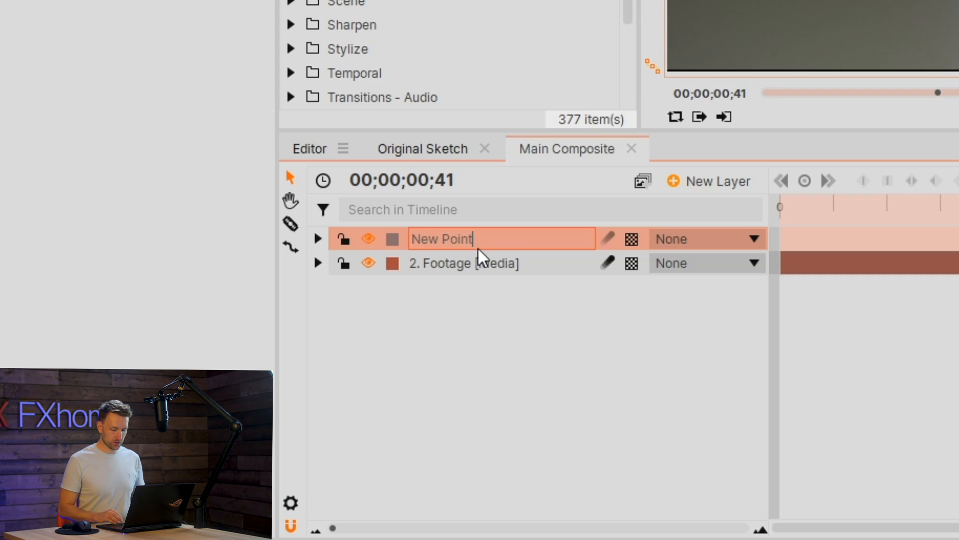
type("Tr")
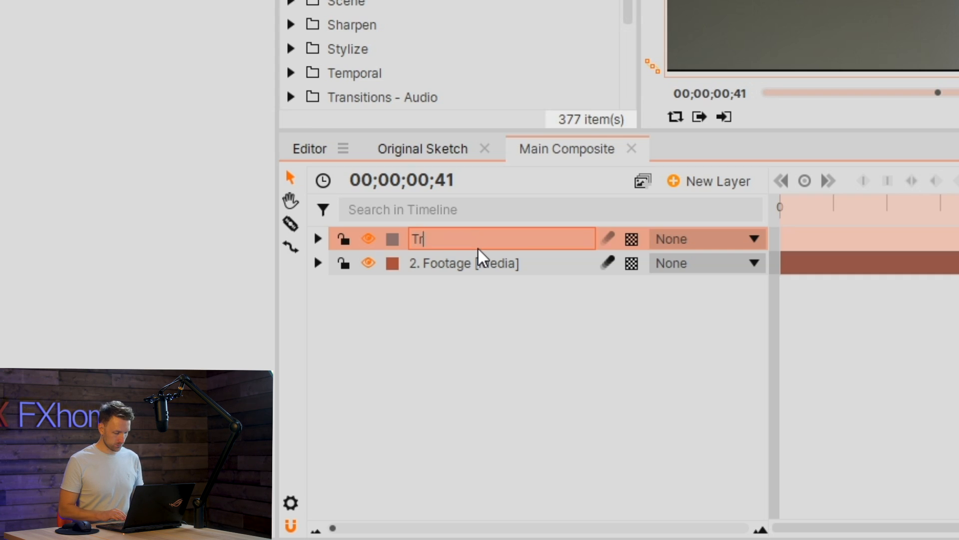
type("acking Poin")
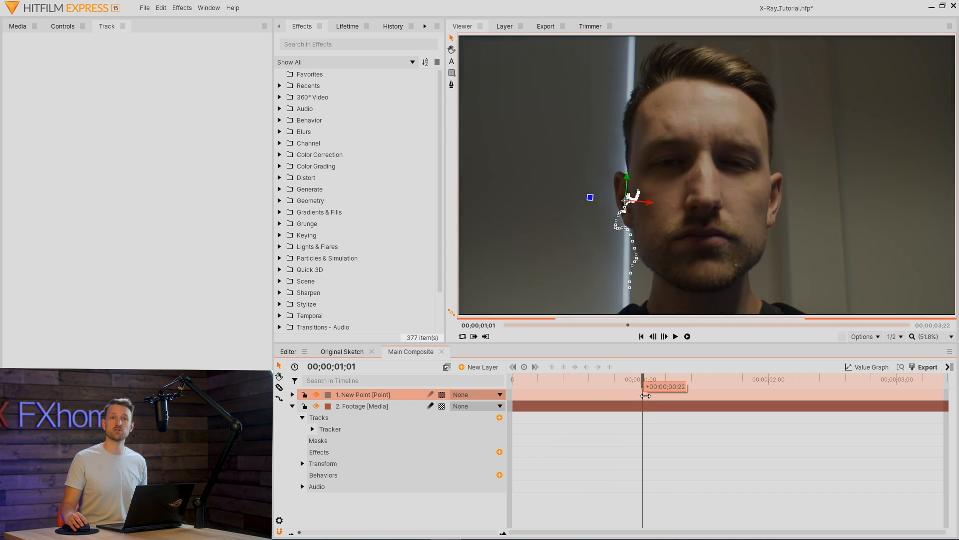
left_click(482, 367)
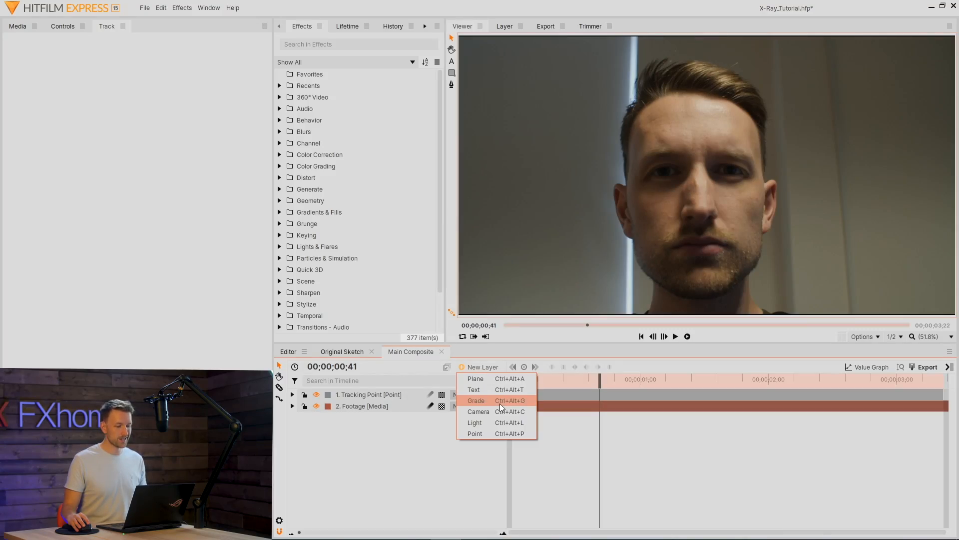
Add a grade layer named Scanner with Invert and Tint effects applied
left_click(476, 400)
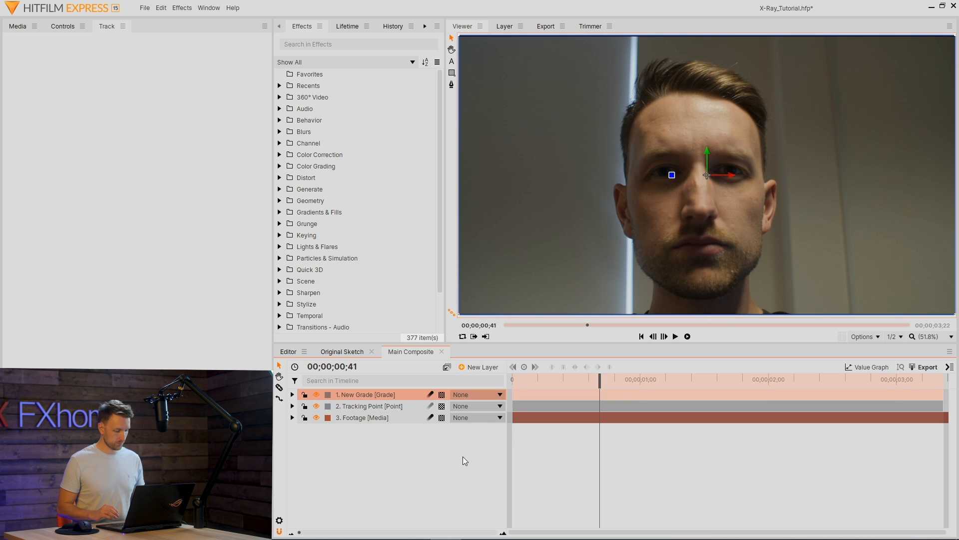
double_click(365, 394)
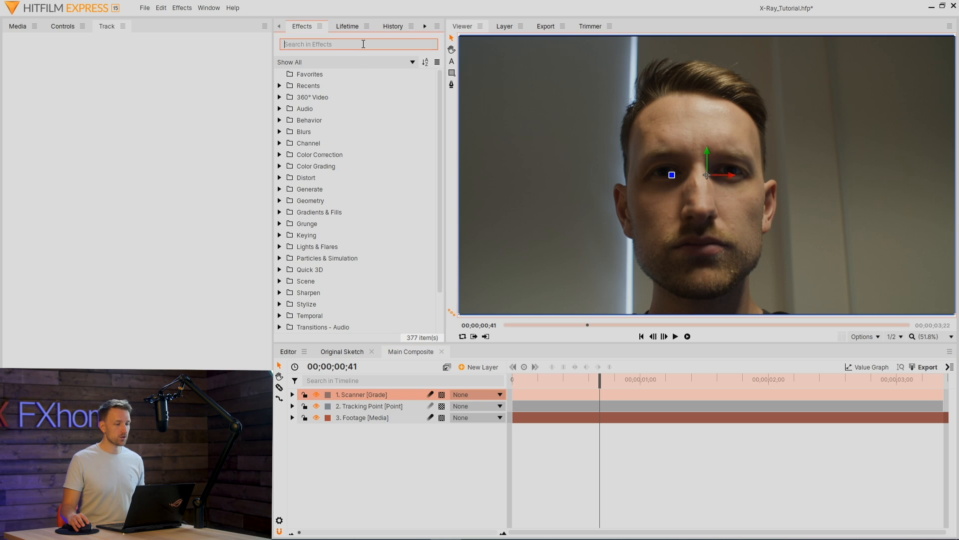
type("inver")
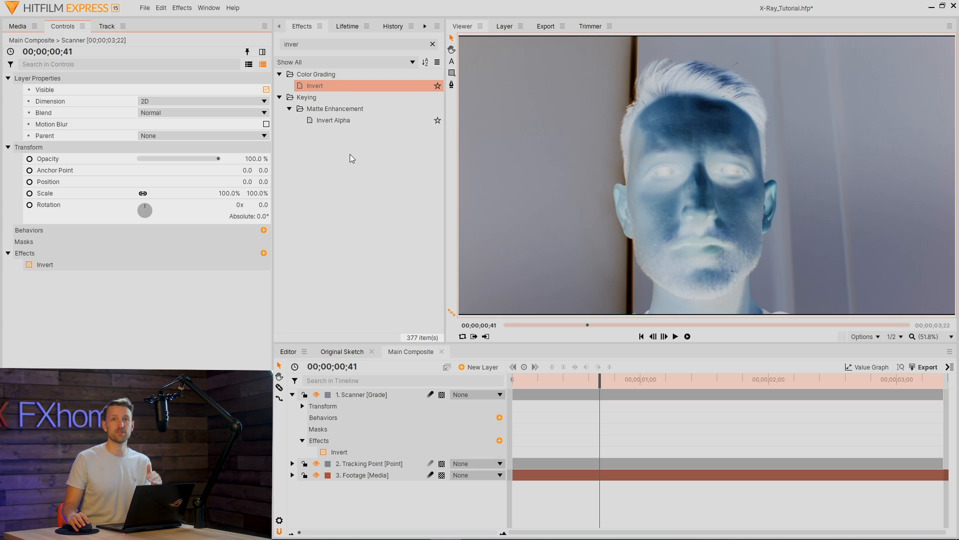
left_click(432, 44)
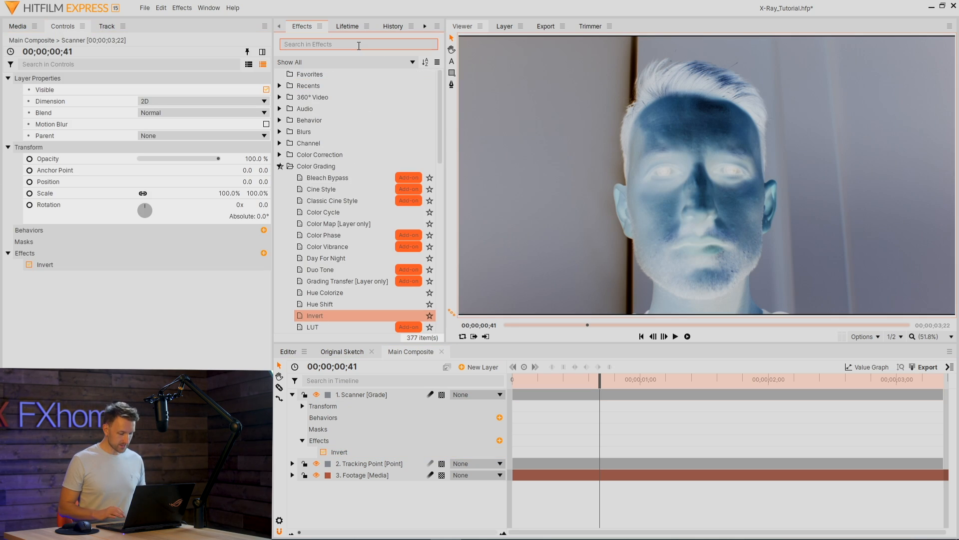
type("tint")
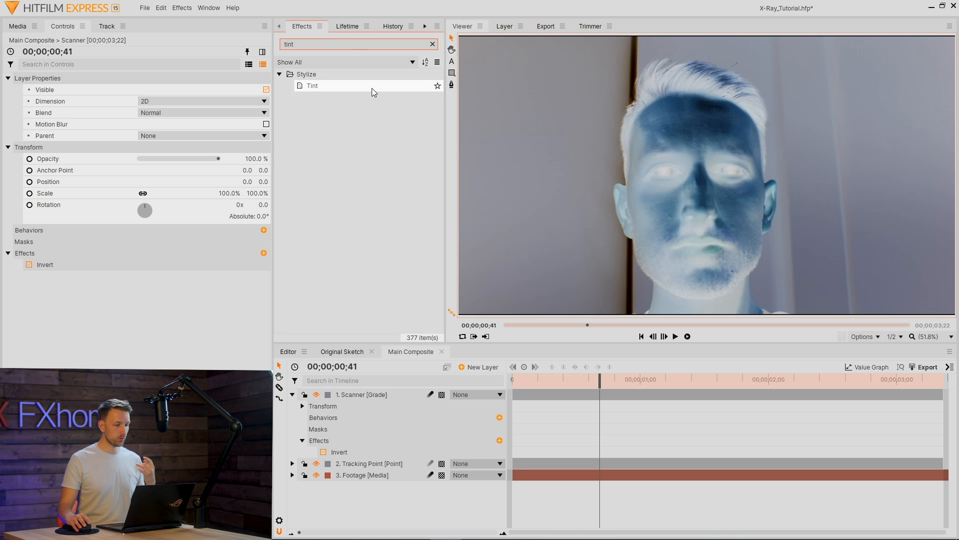
double_click(312, 85)
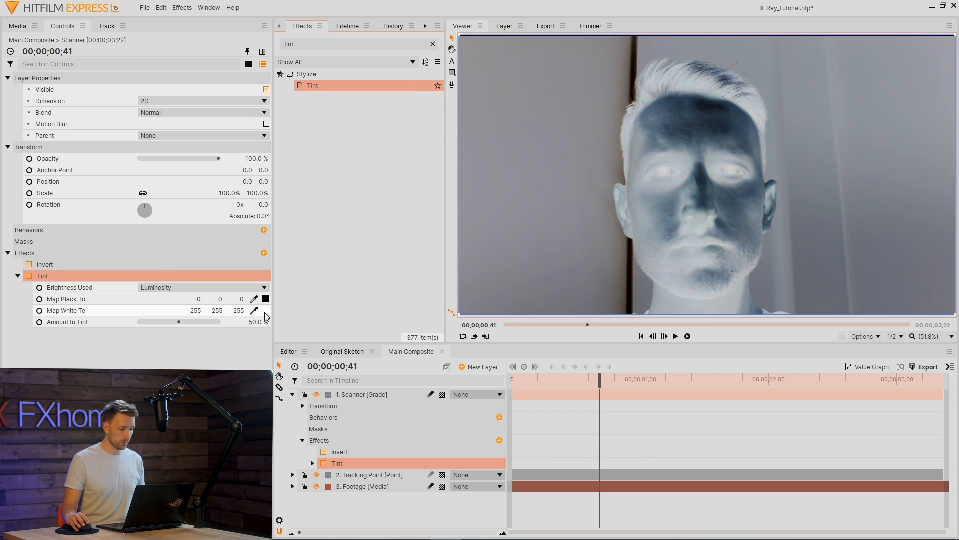
mouse_move(263, 314)
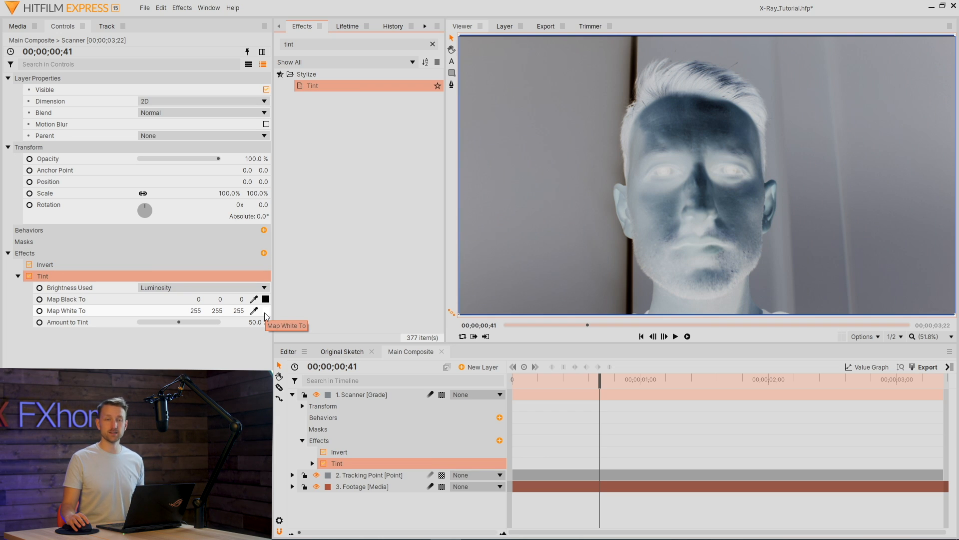
Tint the Scanner layer from dark navy shadows to cyan highlights
left_click(265, 310)
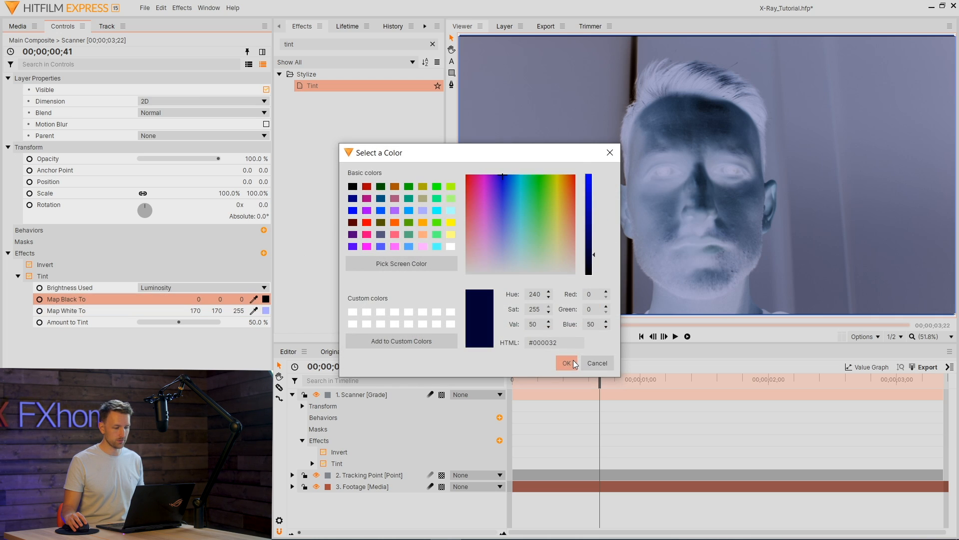
left_click(565, 363)
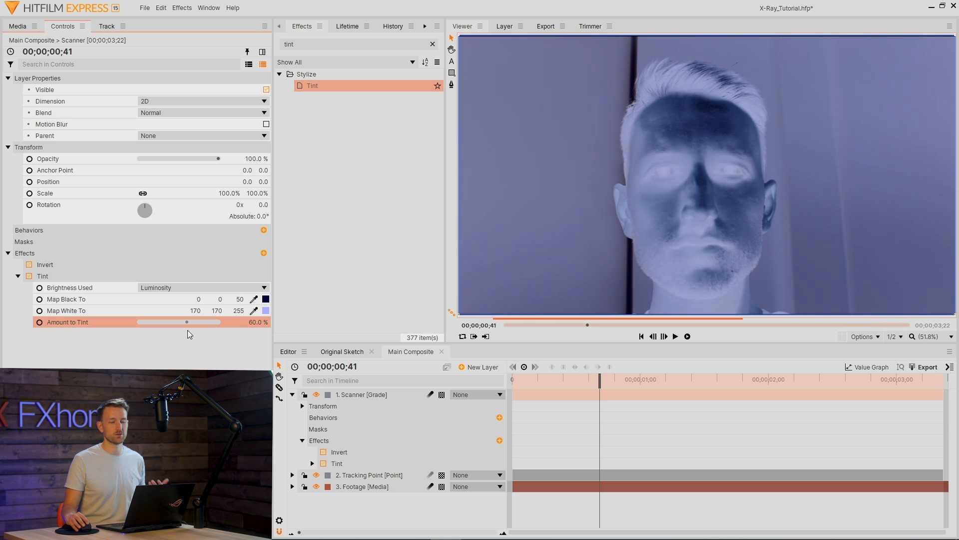
left_click(264, 311)
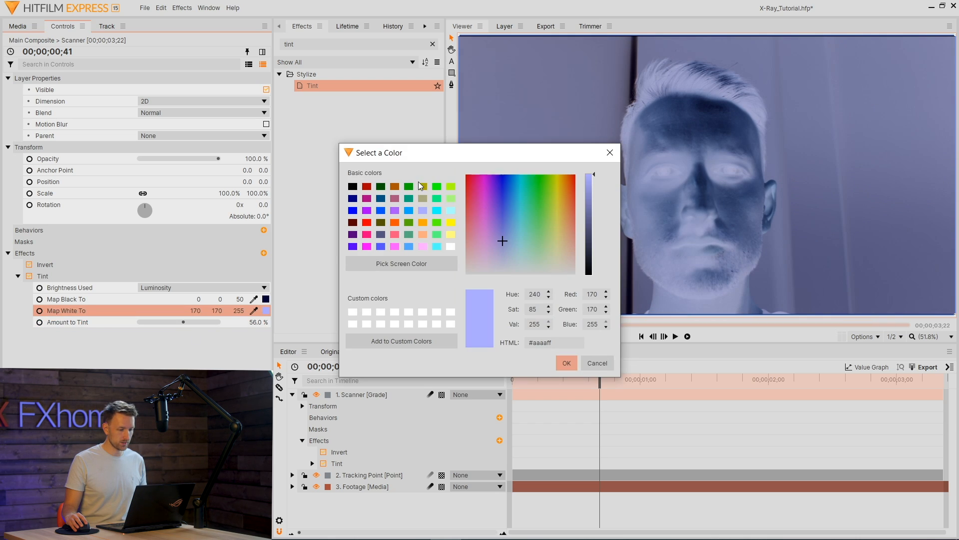
left_click(565, 362)
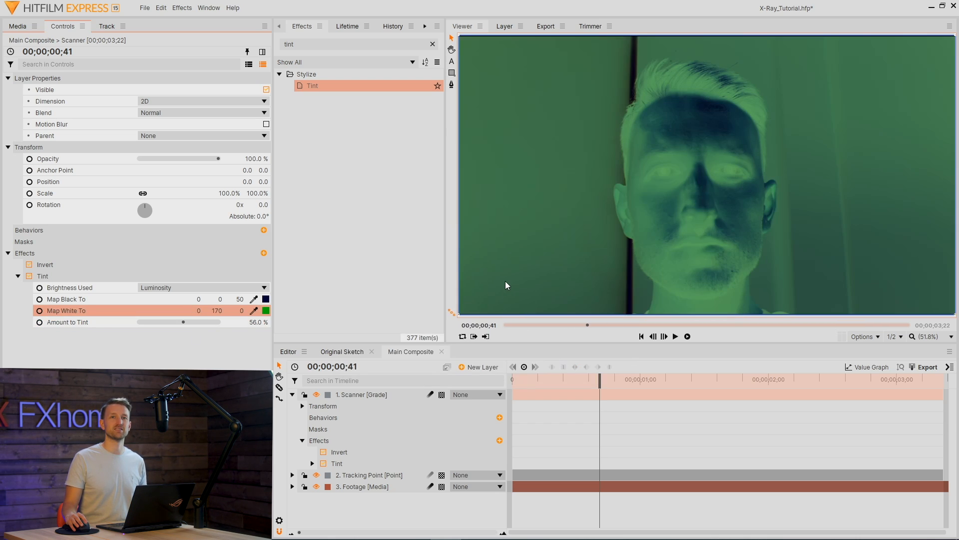
left_click(265, 310)
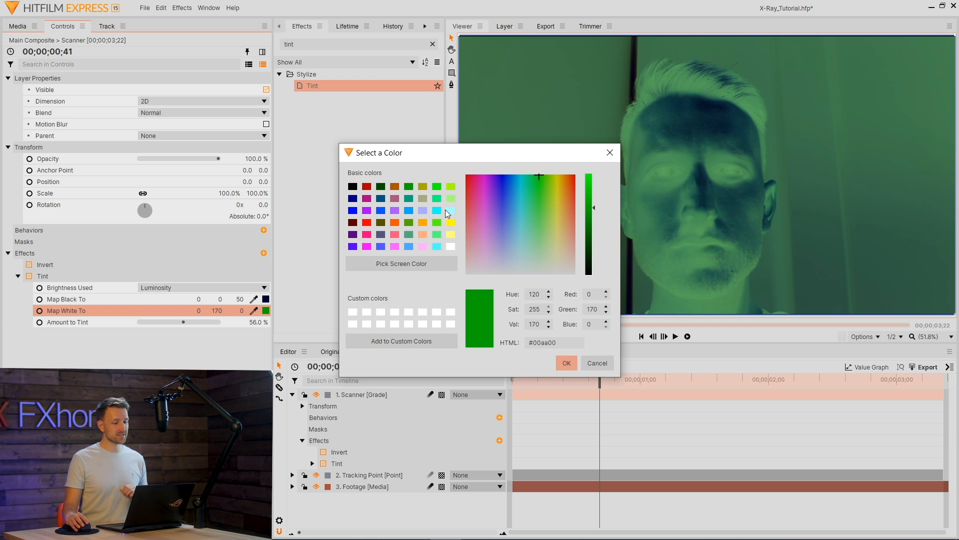
left_click(564, 363)
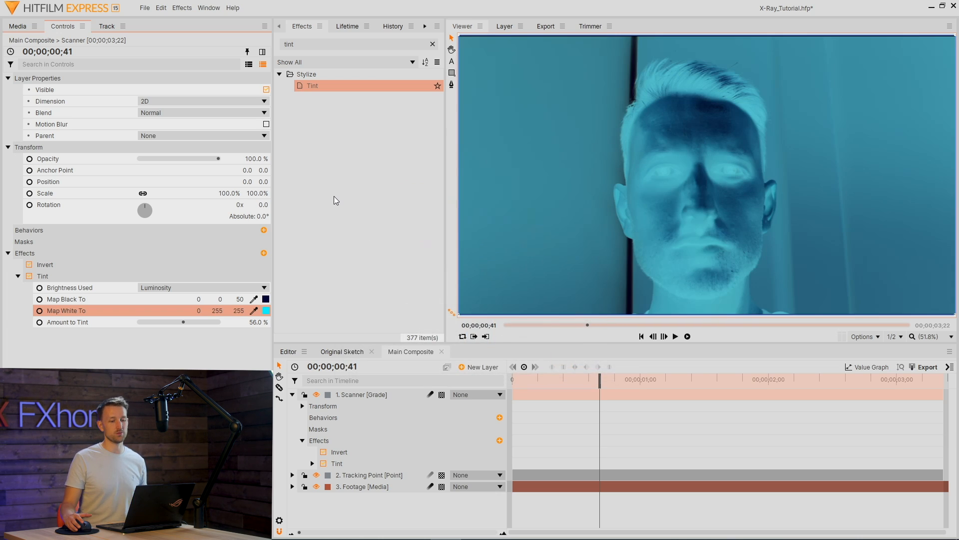
type("curves")
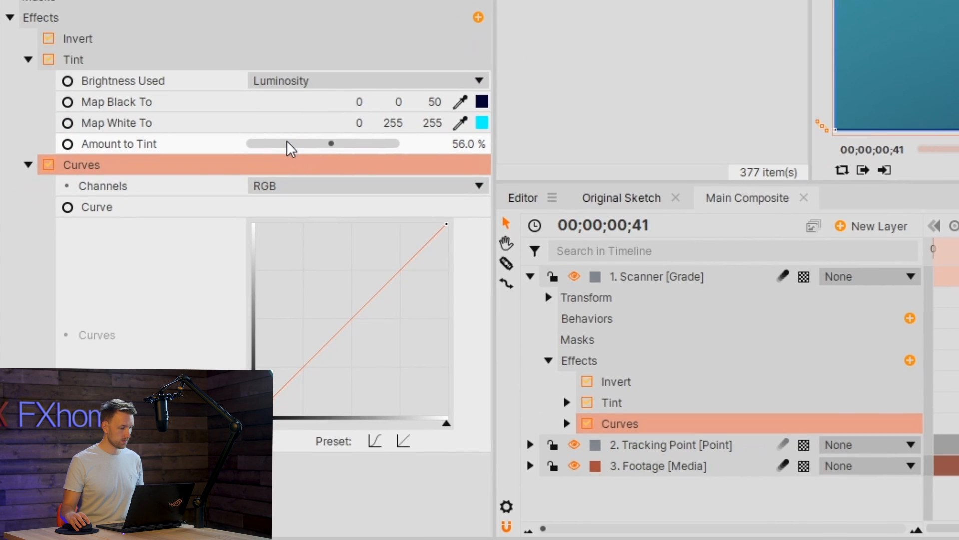
Darken the Scanner image with a Curves adjustment, then add Glow
left_click(27, 59)
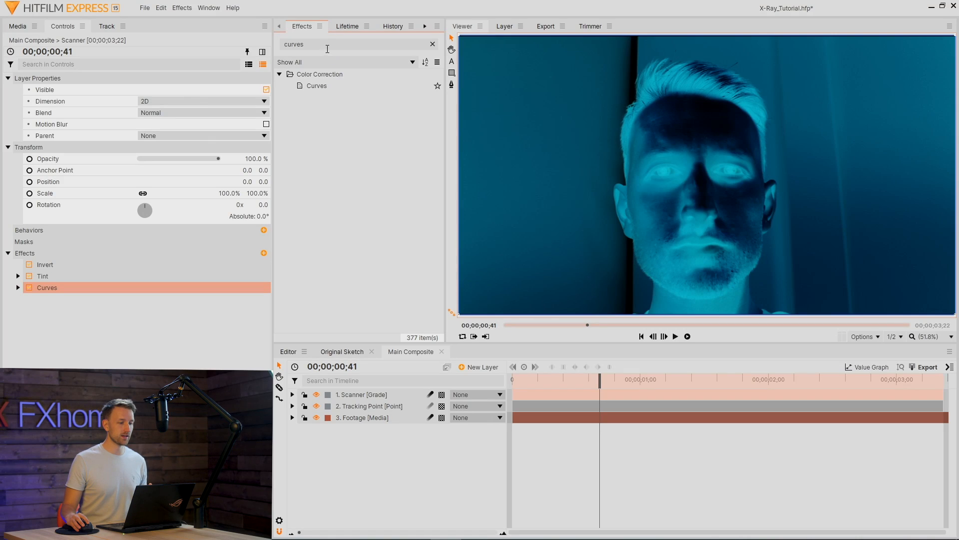
type("glow")
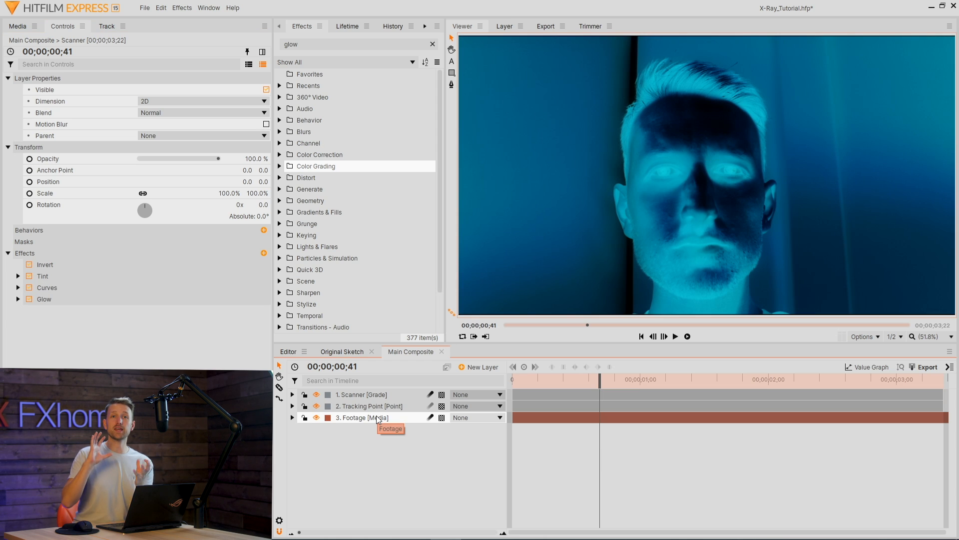
left_click(482, 366)
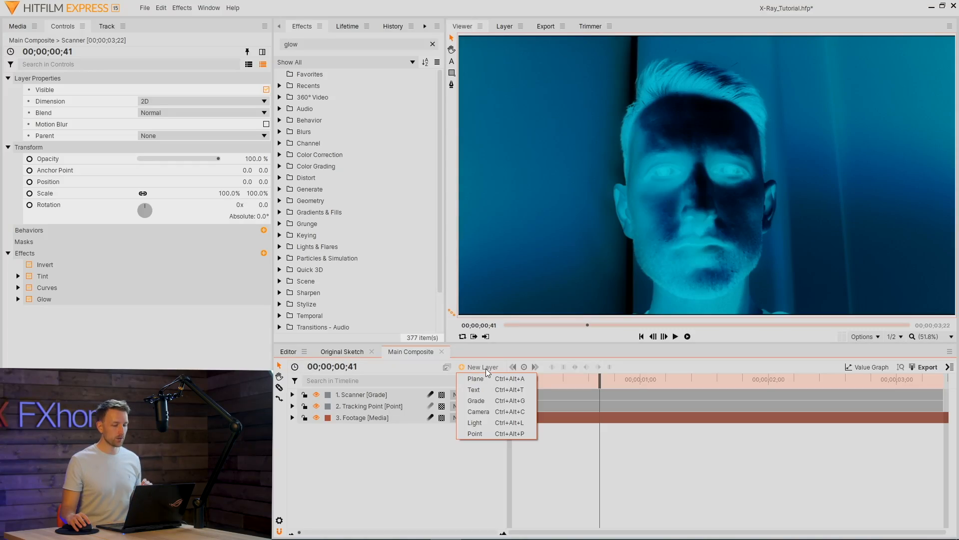
Add a Soft Light Scan lines grade layer, testing Fractal Noise position, then removing it
left_click(476, 401)
type("Scan lines")
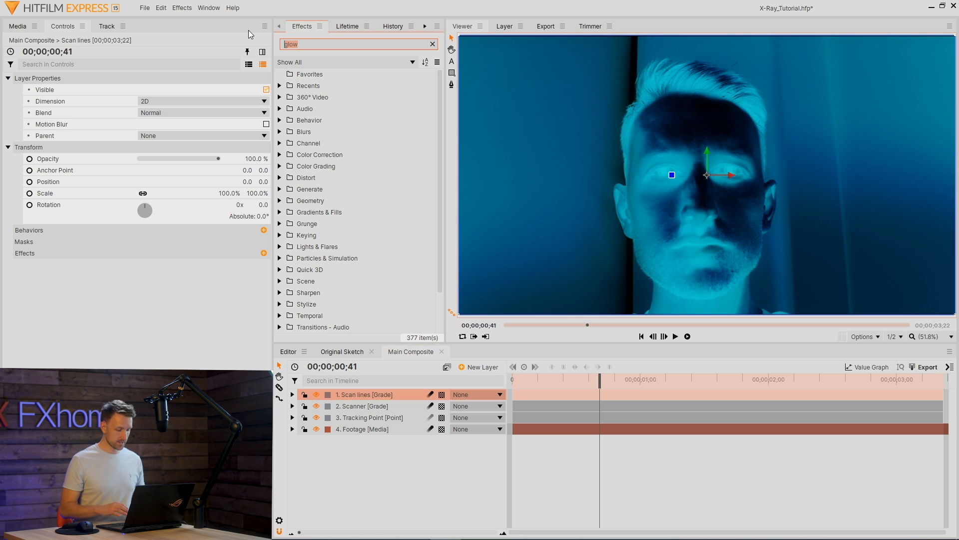
type("fract")
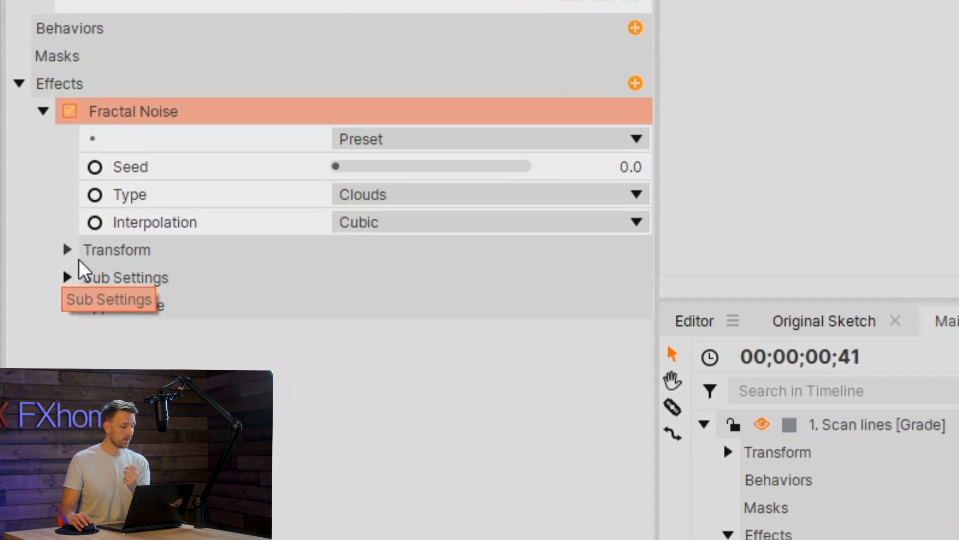
left_click(68, 249)
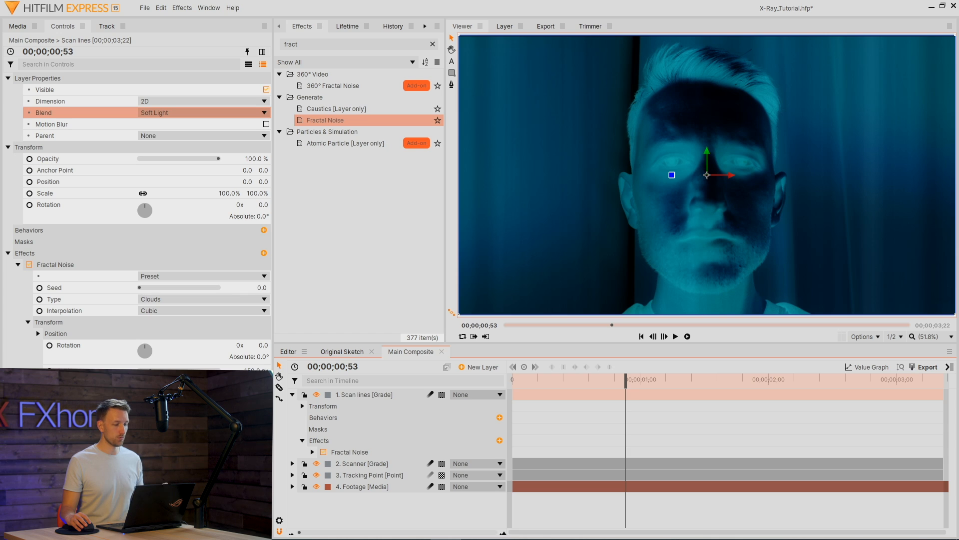
left_click(39, 334)
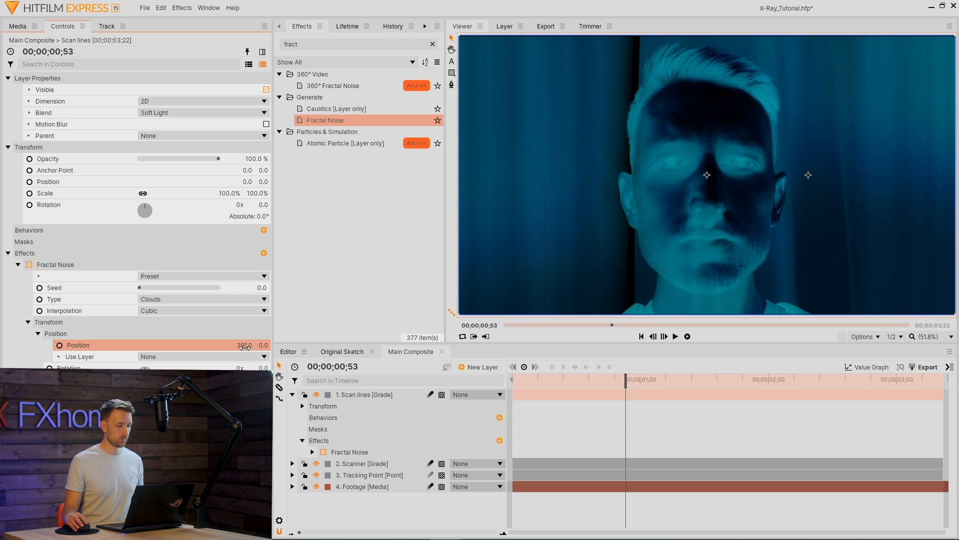
left_click(432, 44)
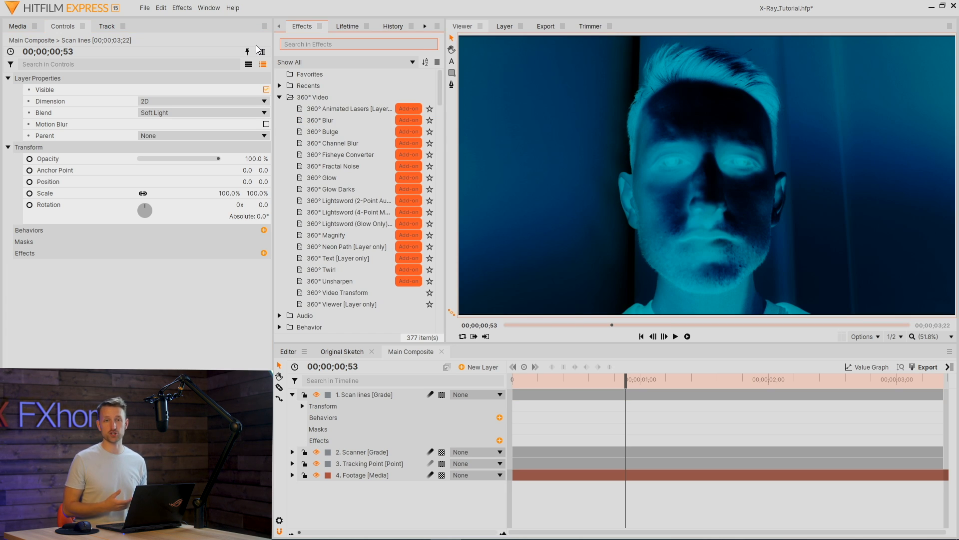
type("scan")
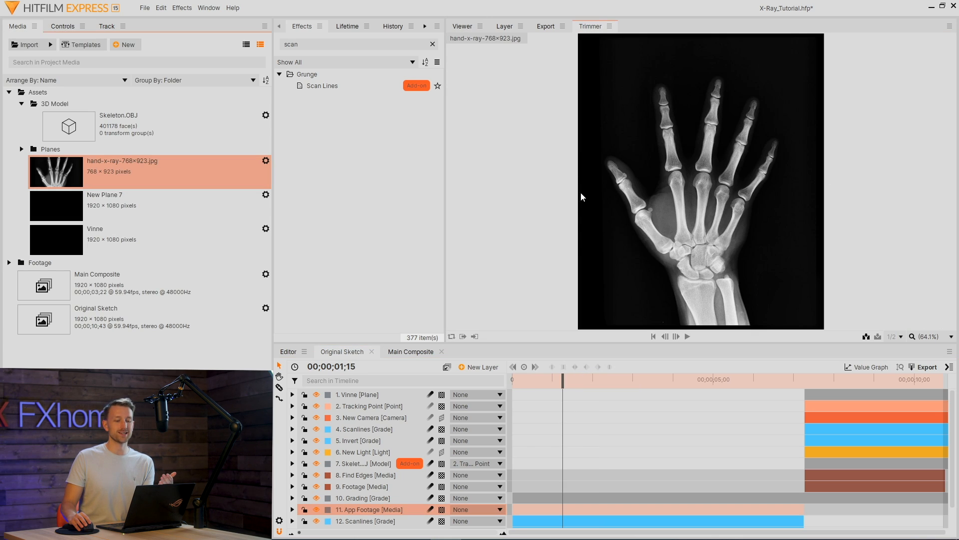
mouse_move(764, 206)
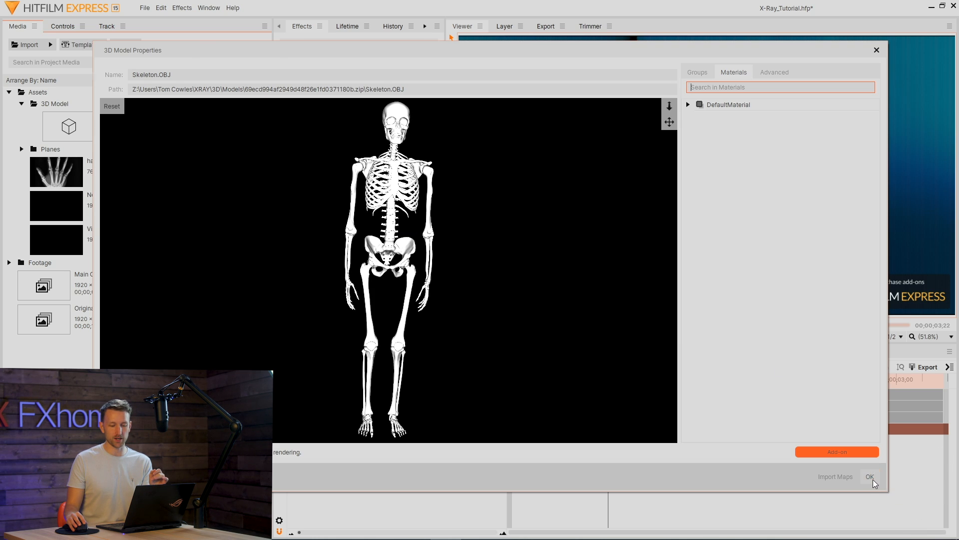
Close the model settings and hide the Scan lines and Scanner grade layers
left_click(870, 476)
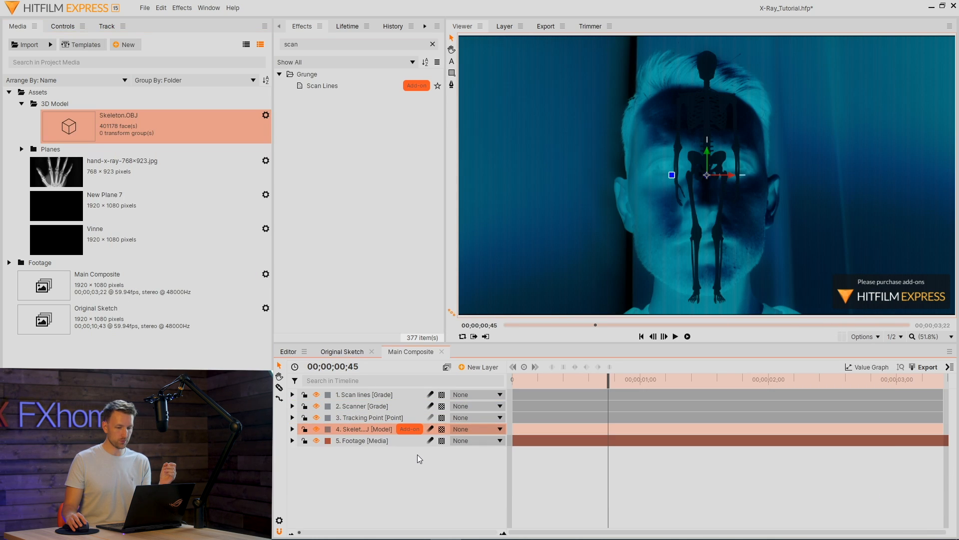
left_click(317, 405)
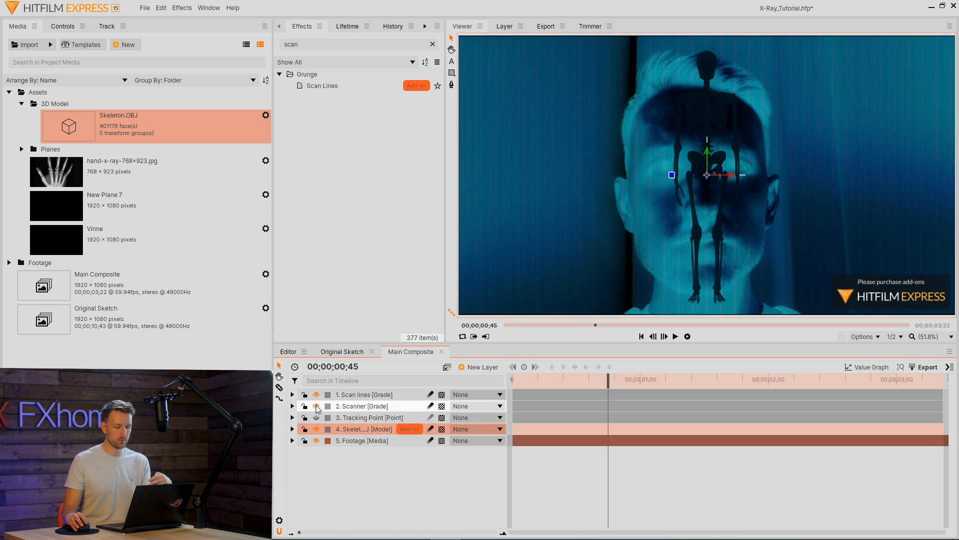
left_click(317, 406)
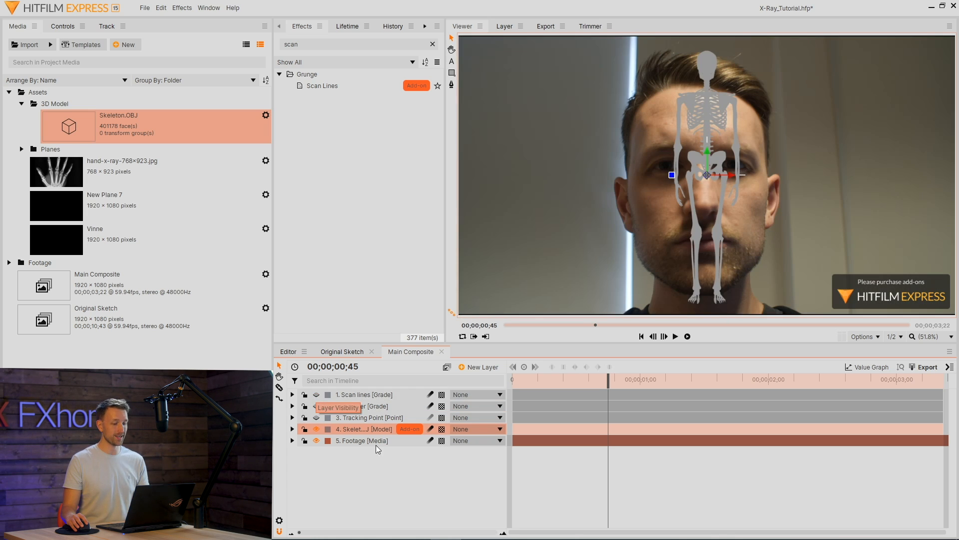
Set the skeleton's anchor point and transform, and parent it to Tracking Point
left_click(62, 26)
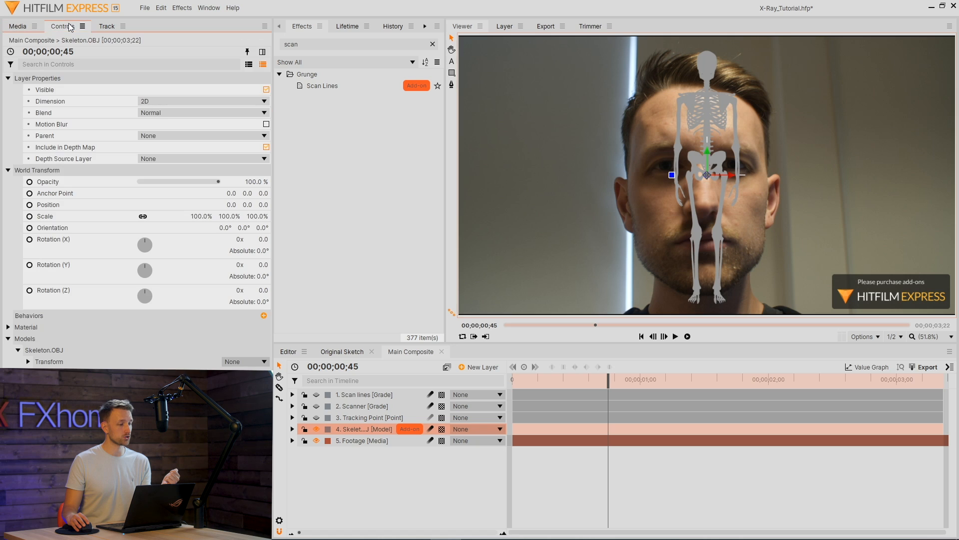
left_click(55, 192)
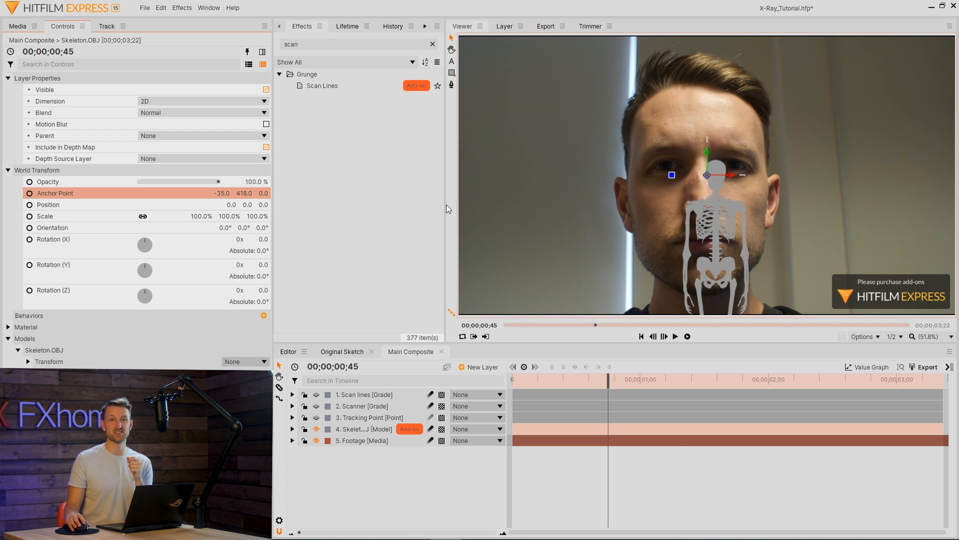
mouse_move(223, 211)
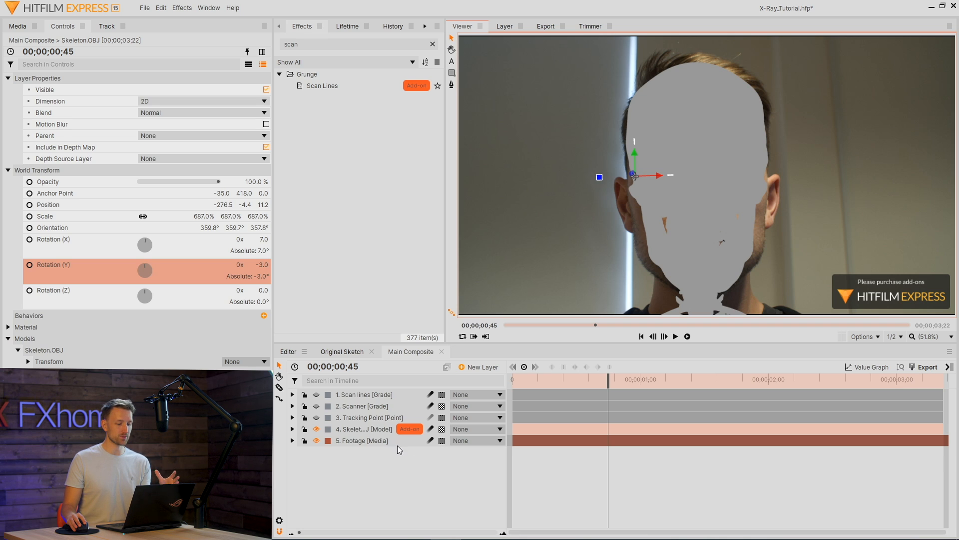
left_click(477, 429)
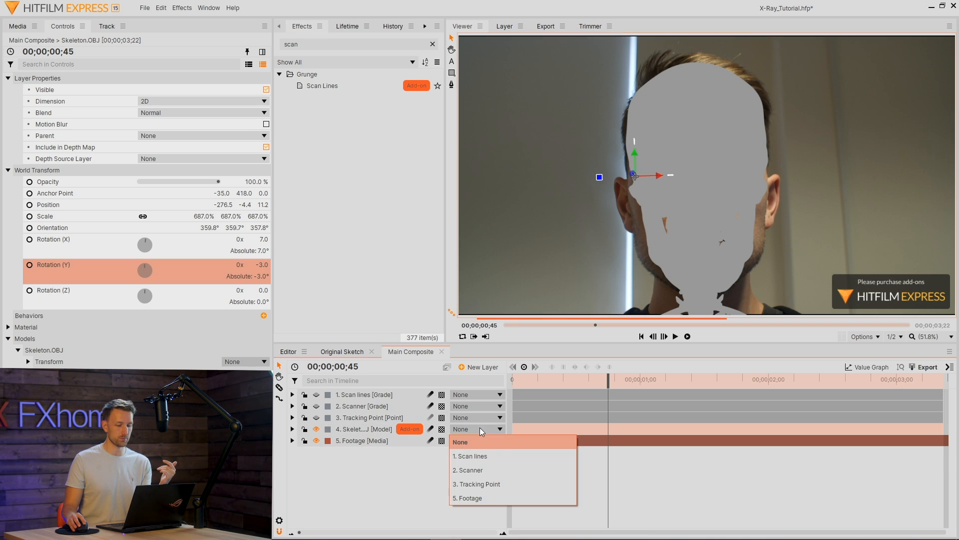
mouse_move(515, 483)
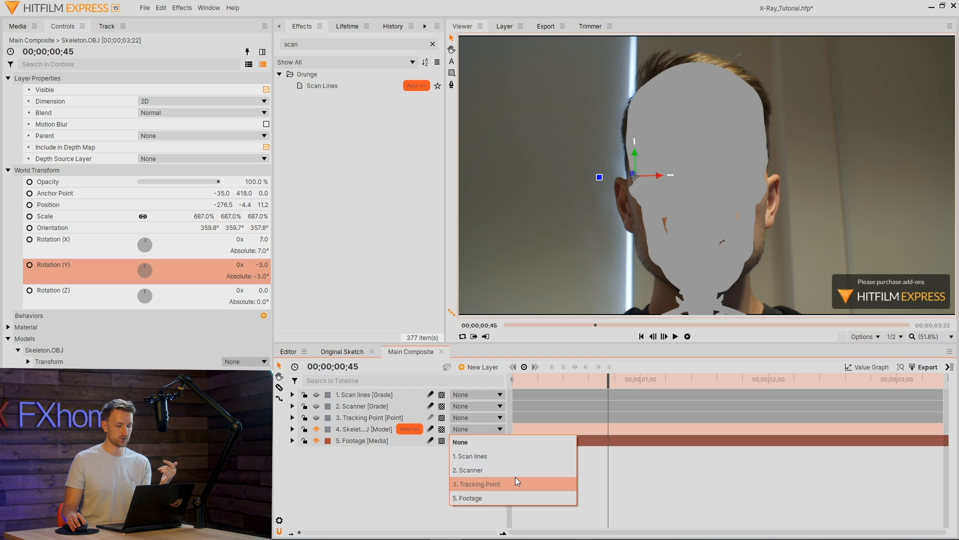
left_click(477, 483)
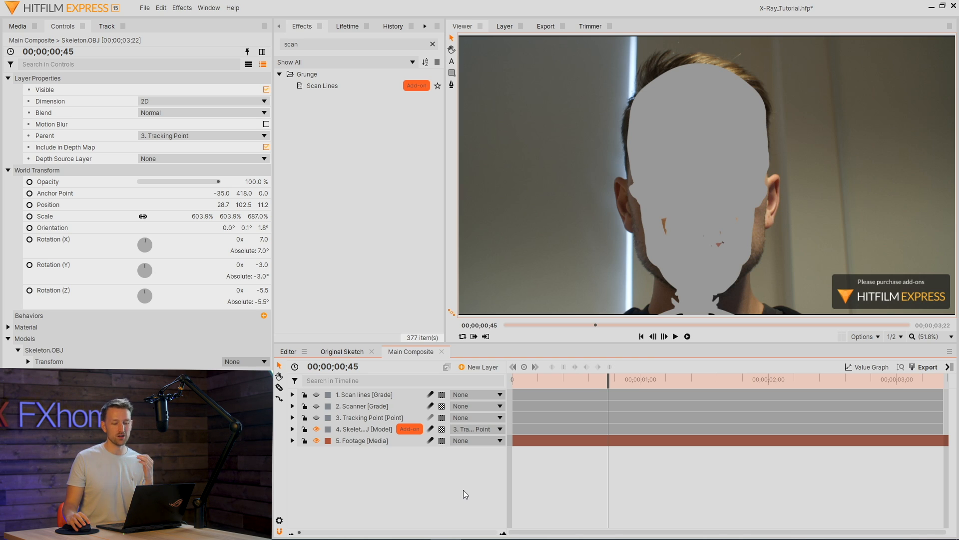
left_click(482, 366)
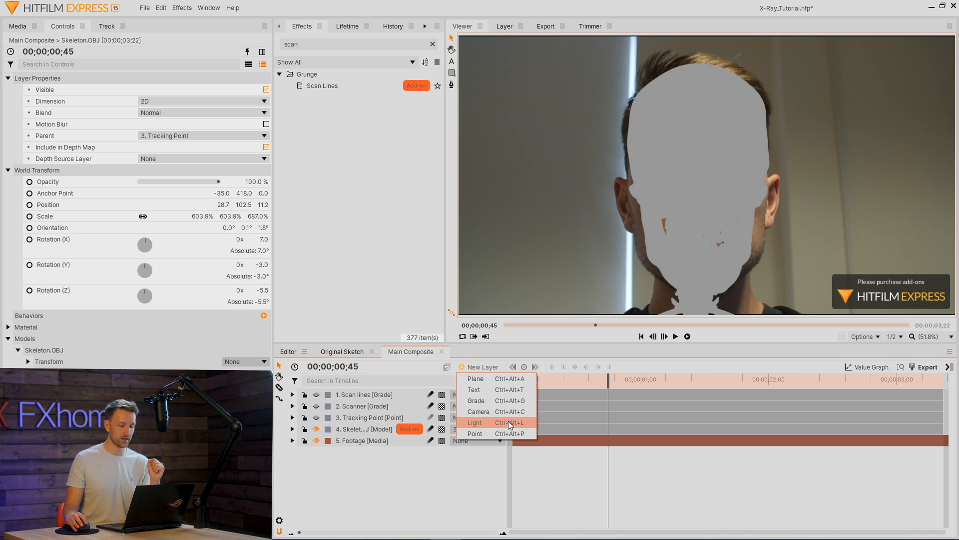
Add a light and camera, and expand the skeleton's Material settings
left_click(475, 422)
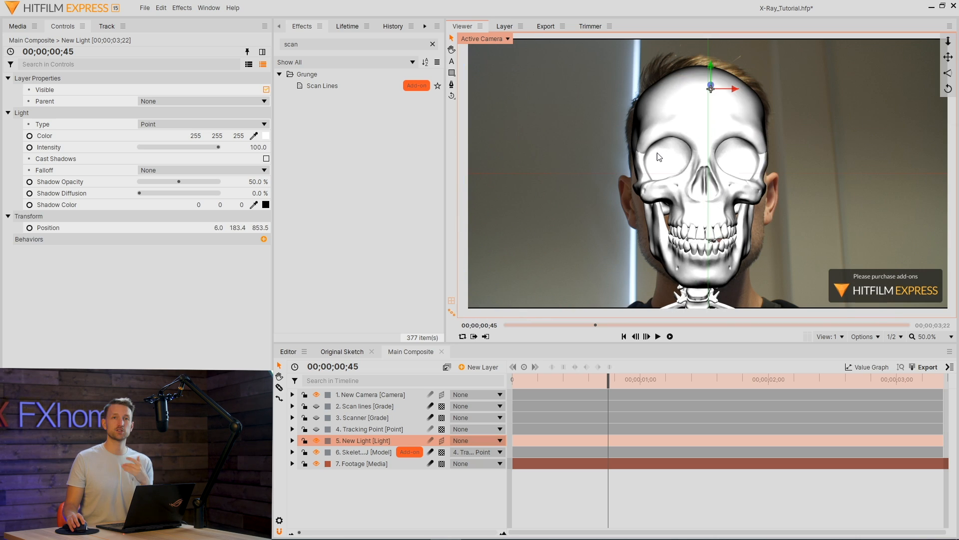
left_click(362, 452)
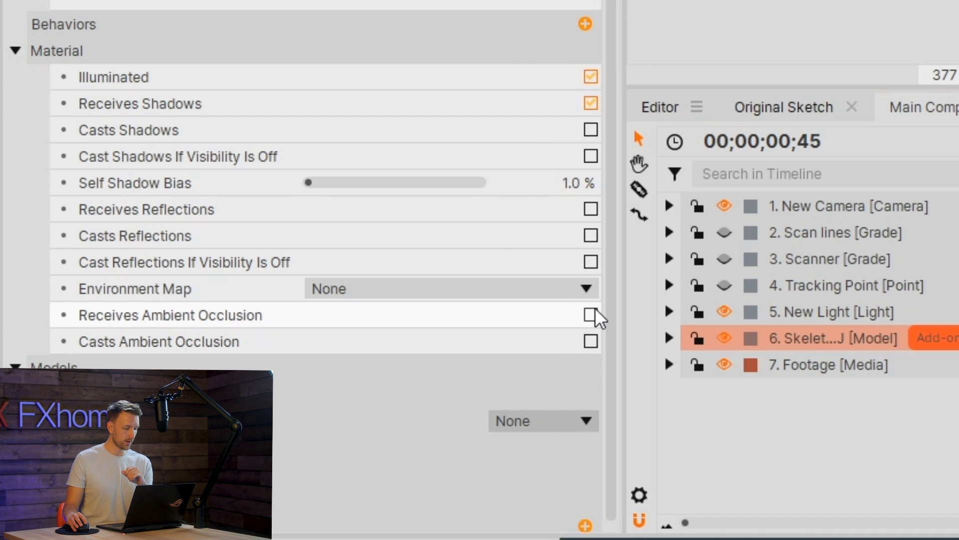
left_click(589, 315)
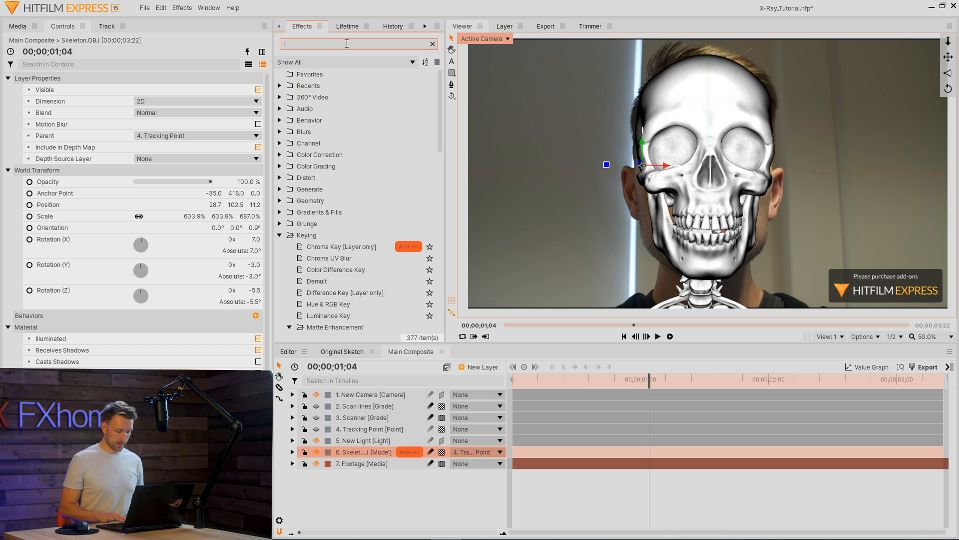
Apply Light Wrap to the skeleton, sourcing Footage with a widened radius
type("light w")
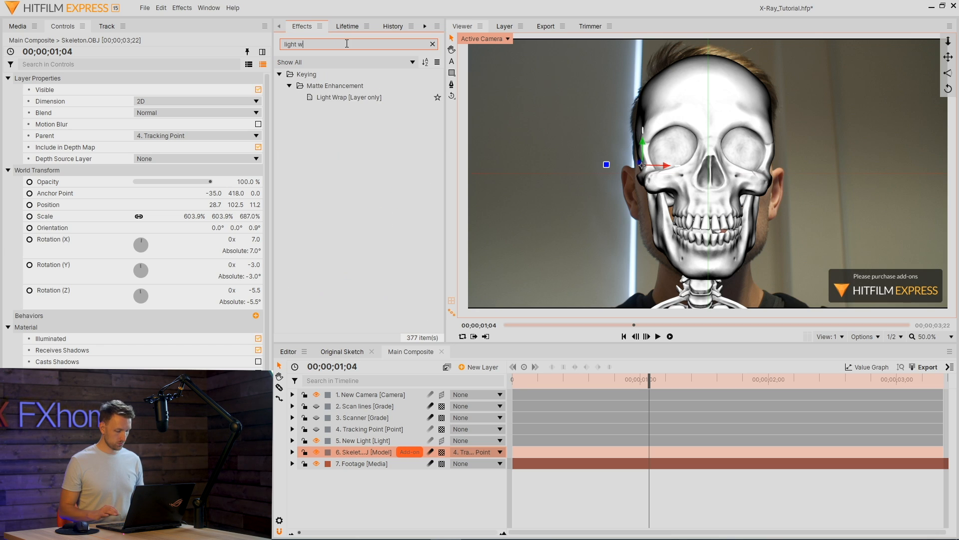
double_click(348, 97)
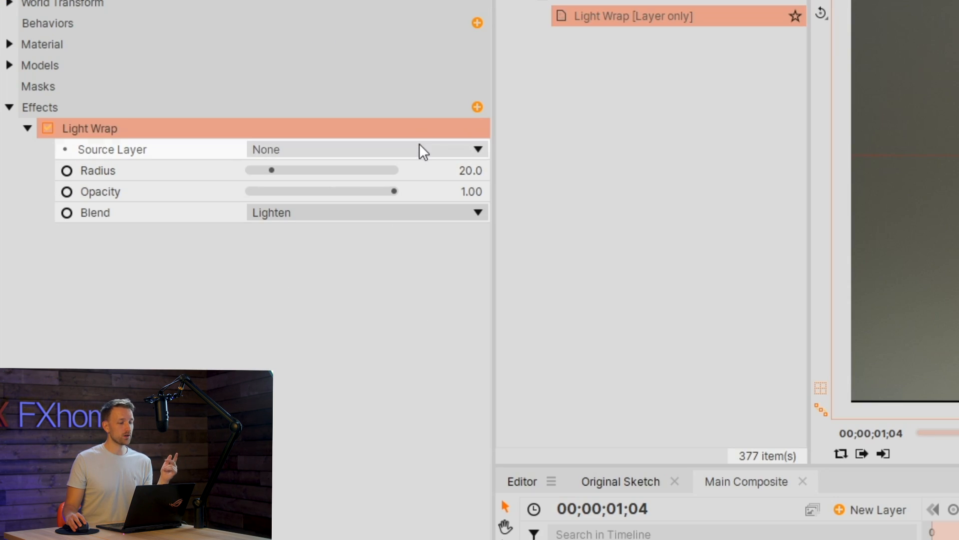
left_click(364, 149)
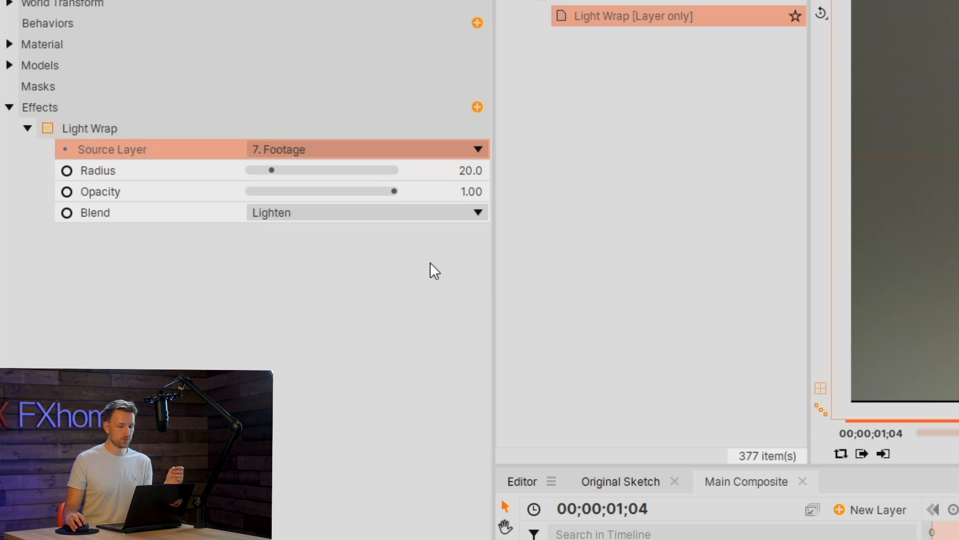
left_click_drag(266, 170, 277, 170)
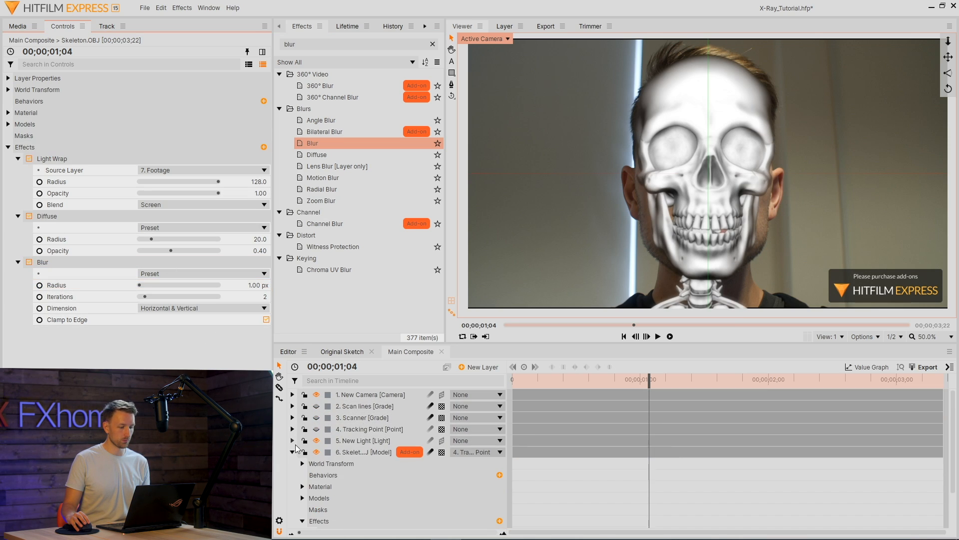
Show the Scanner layer again, try skeleton blend modes, and select the Footage layer
left_click(293, 452)
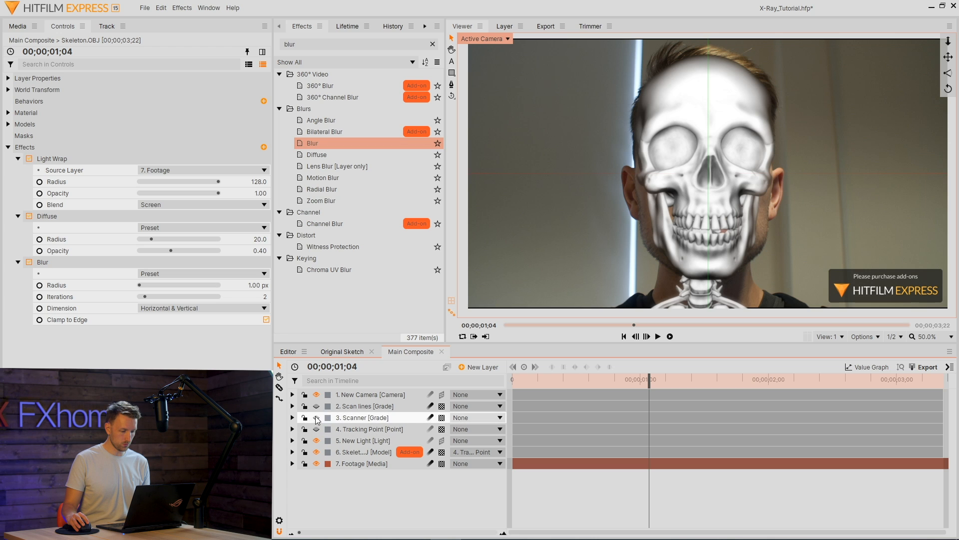
left_click(204, 112)
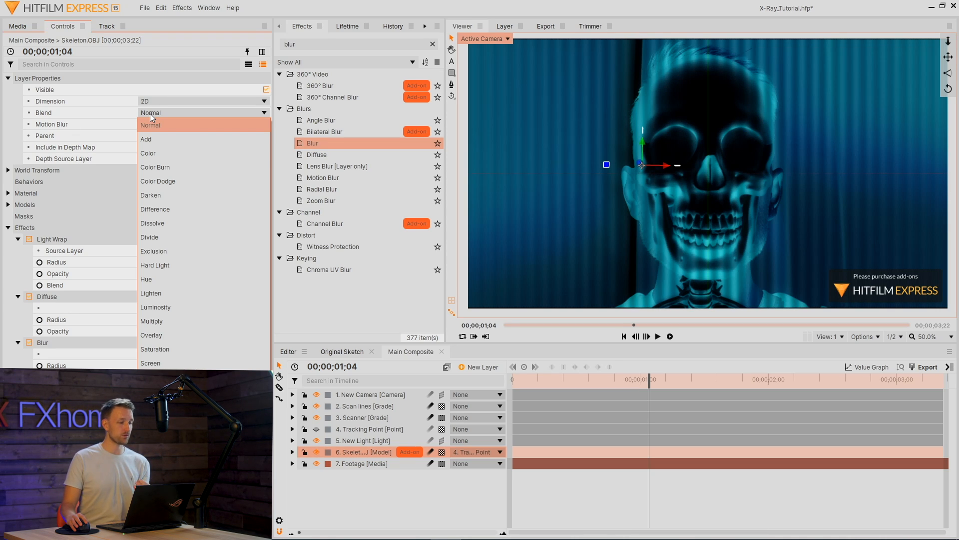
left_click(147, 139)
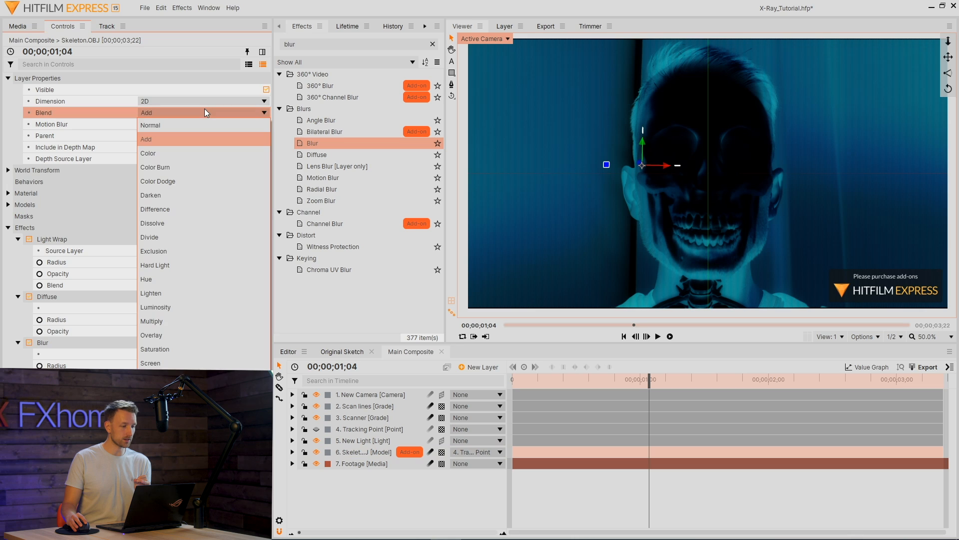
left_click(155, 209)
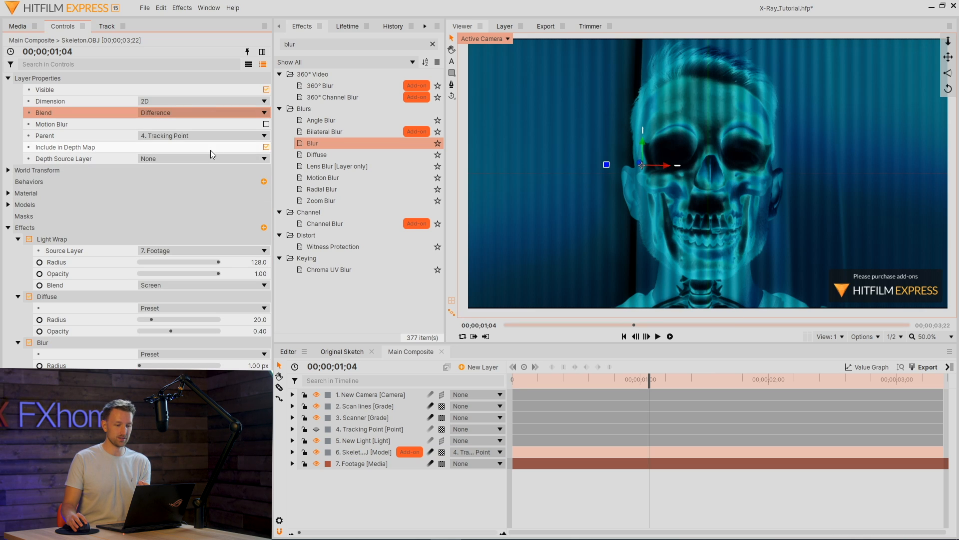
left_click(204, 112)
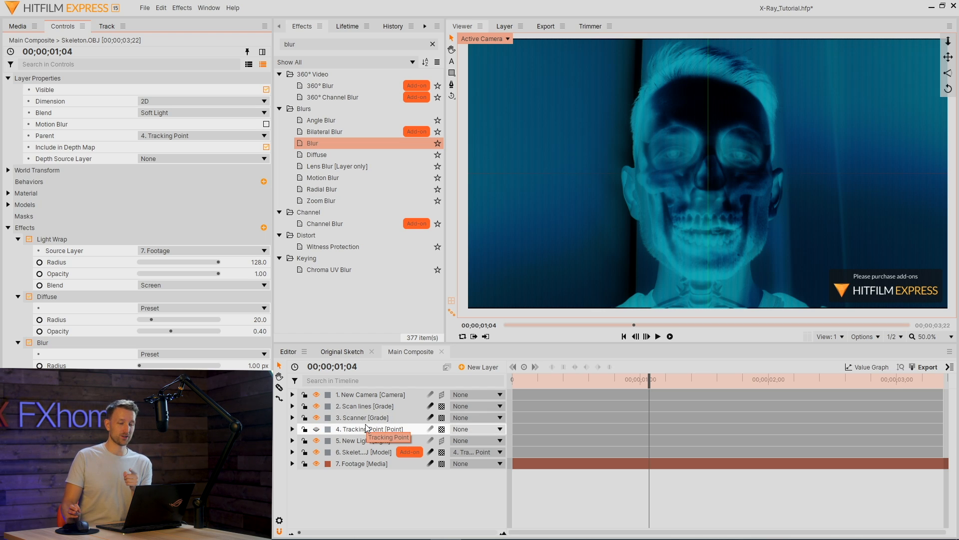
mouse_move(397, 469)
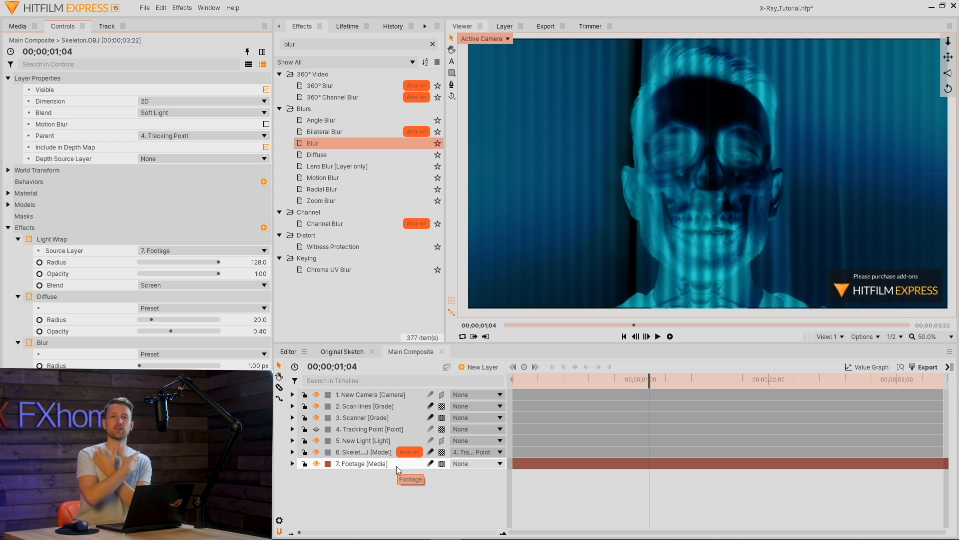
left_click(361, 463)
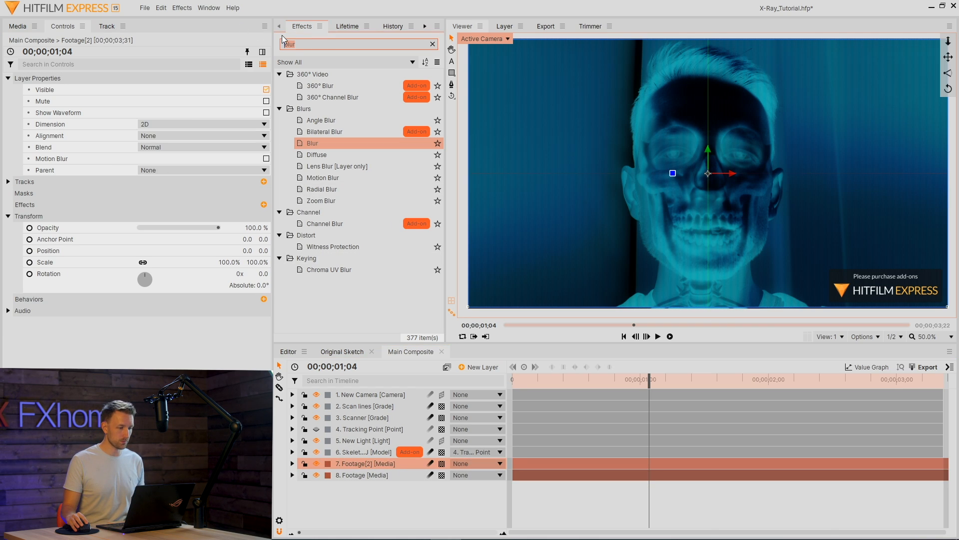
Apply Find Edges to the duplicate footage, blending as Multiply at 35% opacity
type("Find")
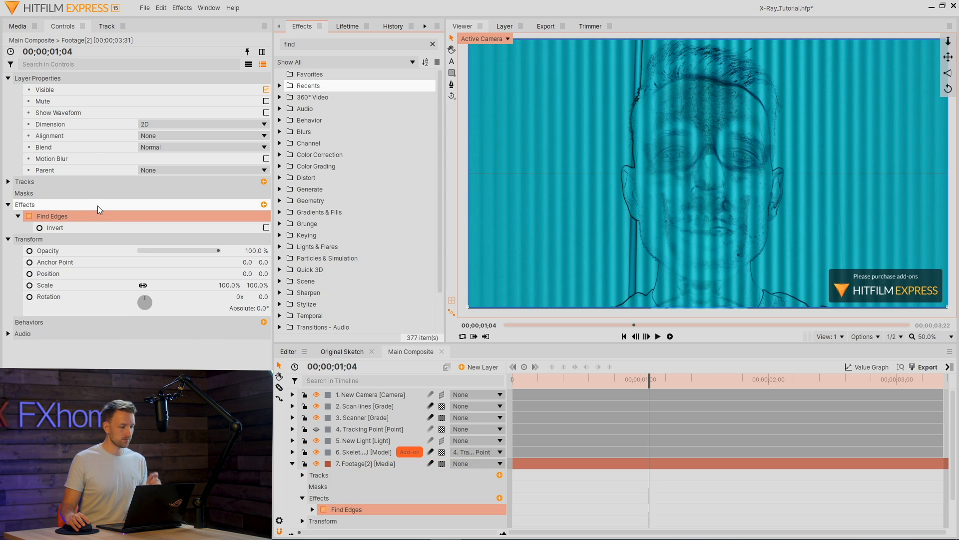
left_click(202, 147)
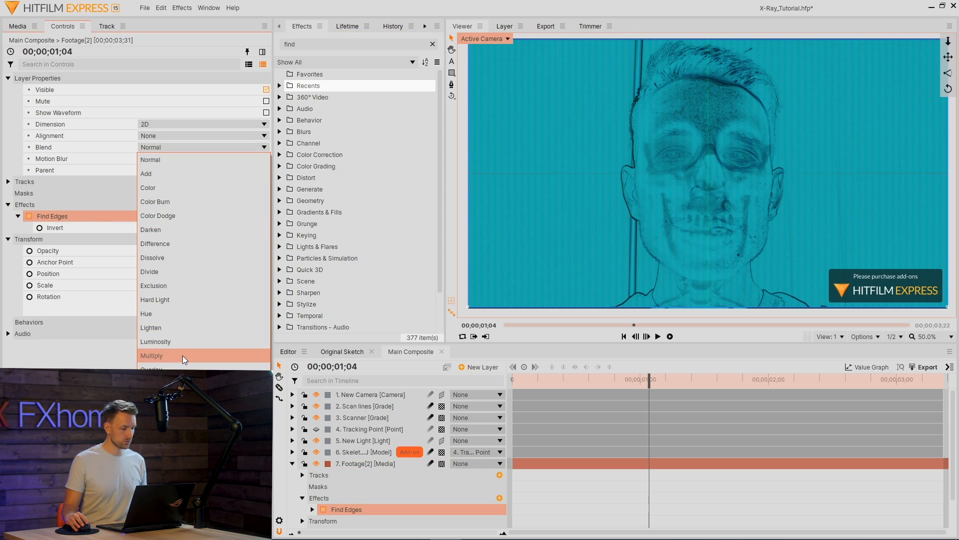
left_click(151, 355)
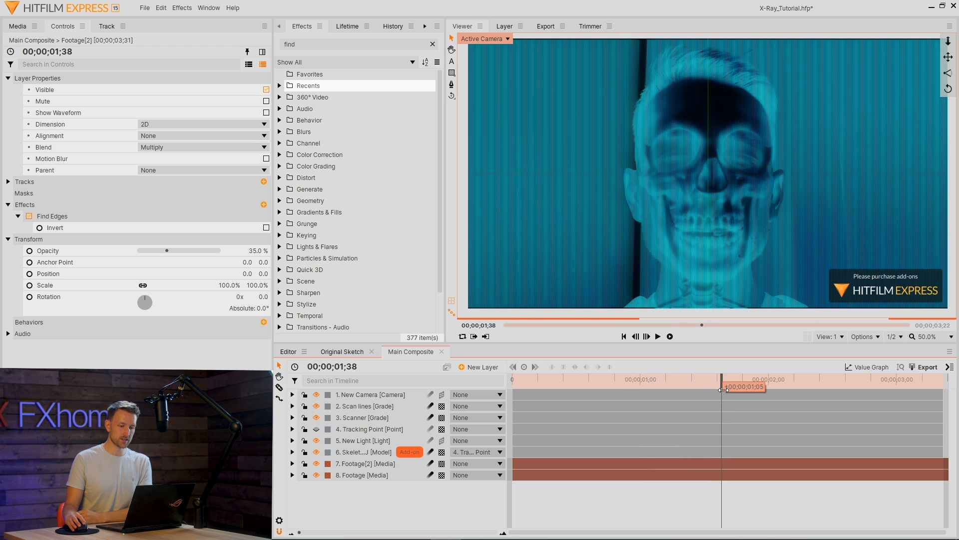
left_click(363, 441)
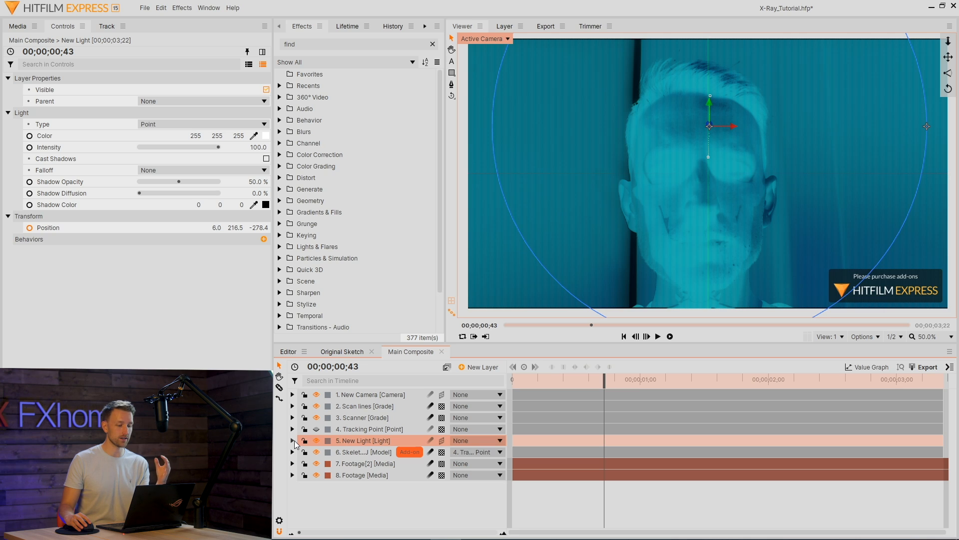
Keyframe the point light's Position Z moving forward, with linear temporal interpolation
left_click(291, 439)
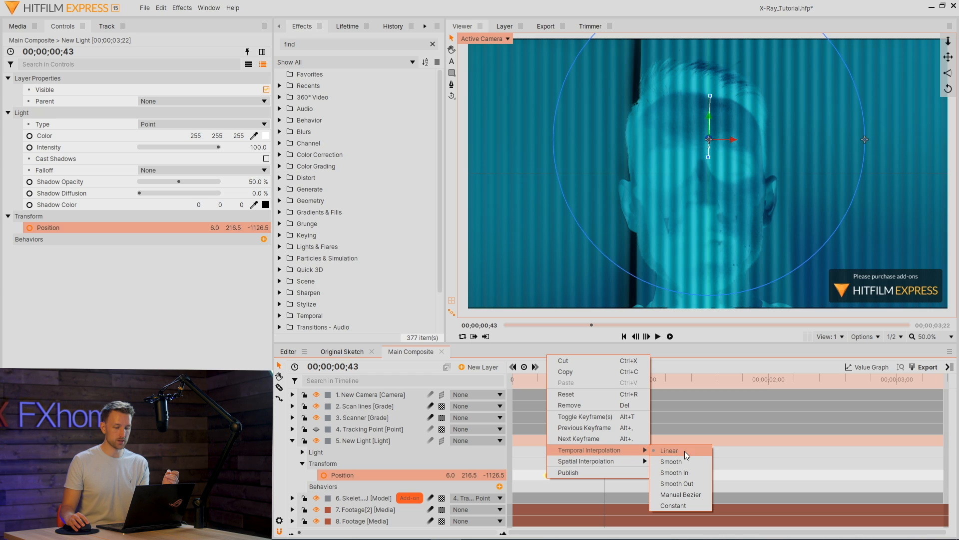
left_click(668, 450)
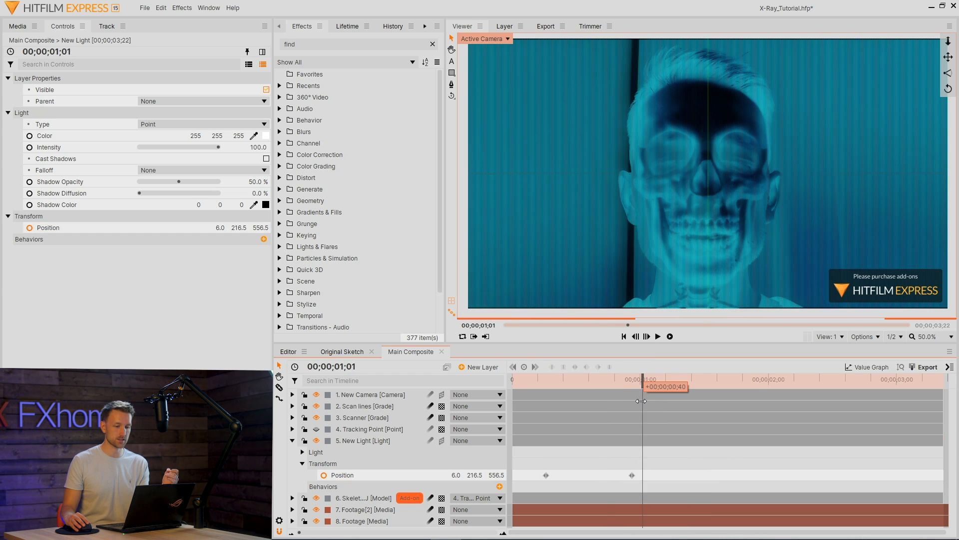
left_click(362, 417)
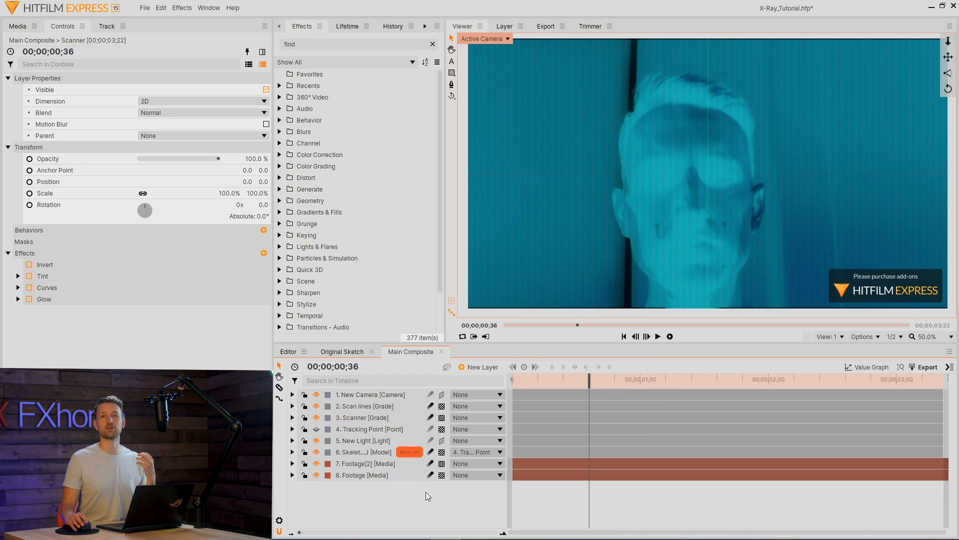
Keyframe the skeleton model's World Transform opacity, starting at 0%
left_click(365, 463)
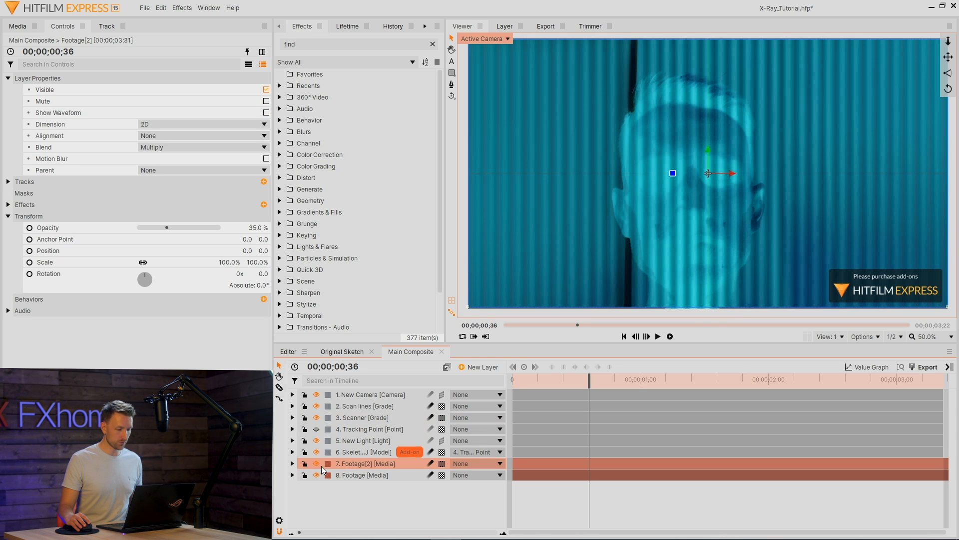
left_click(291, 463)
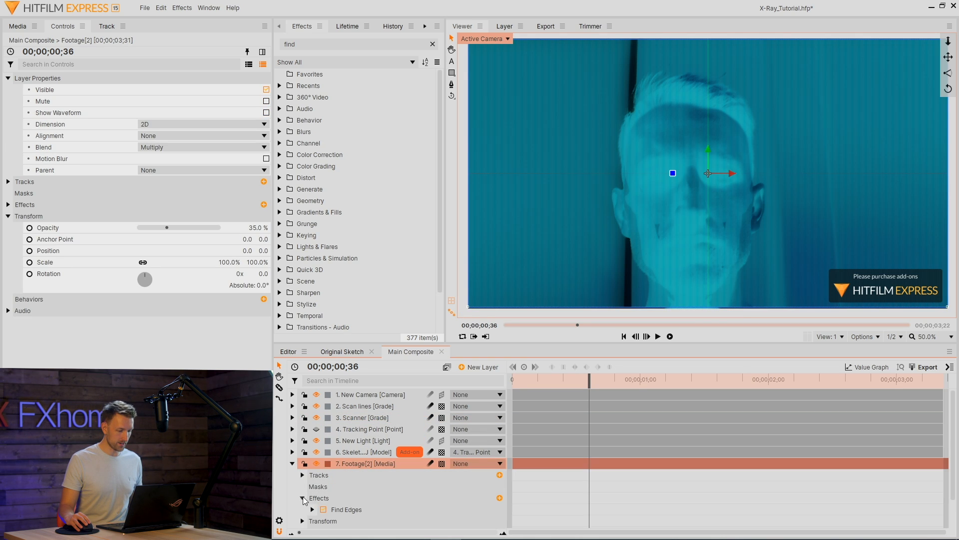
left_click(302, 498)
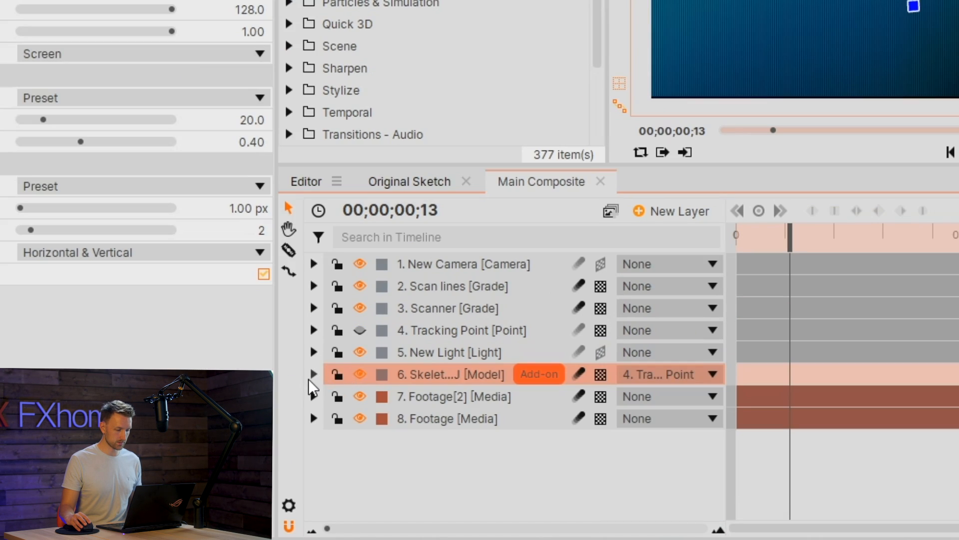
left_click(314, 374)
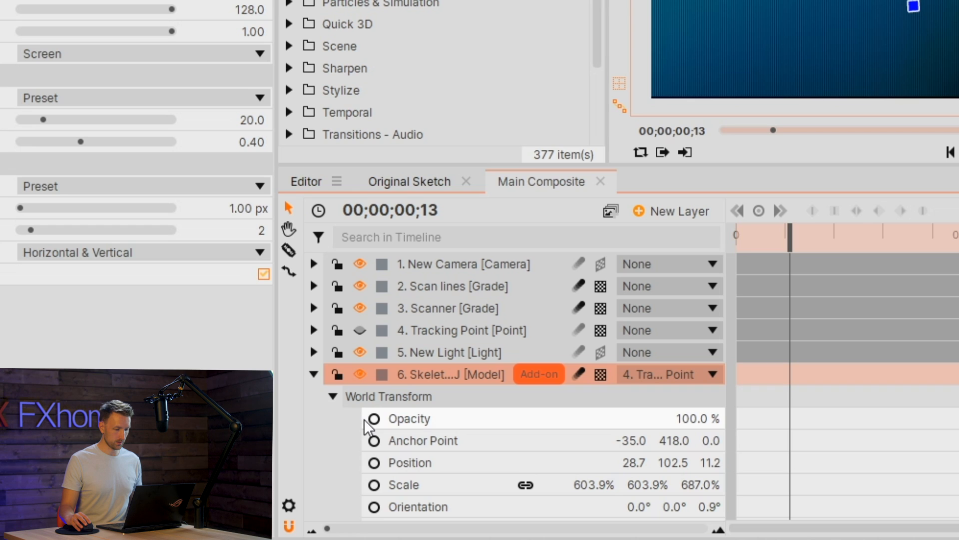
left_click(409, 418)
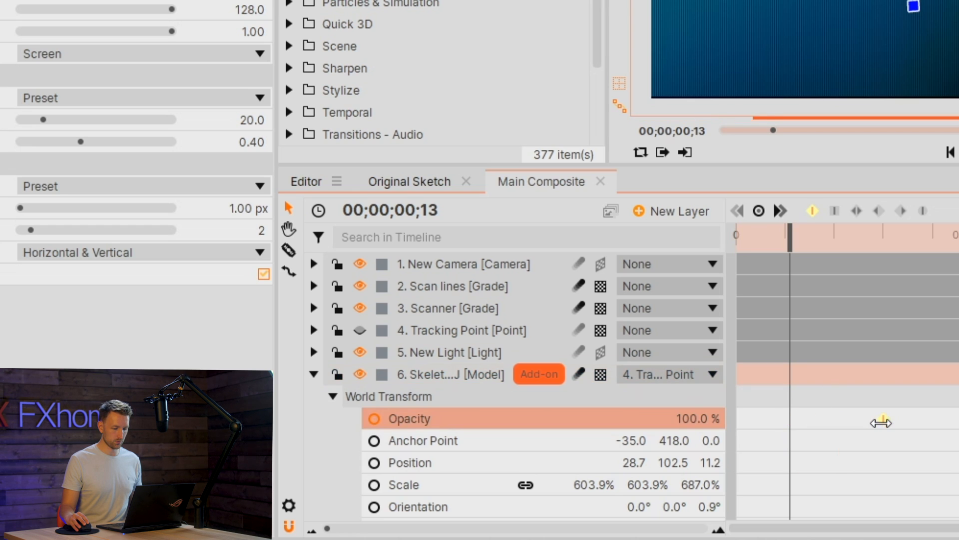
scroll("down", 3)
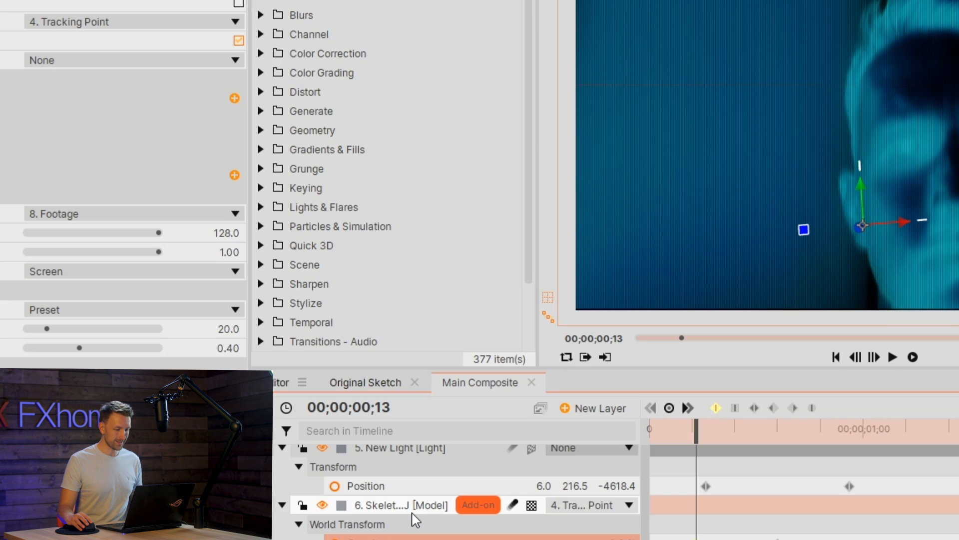
right_click(382, 504)
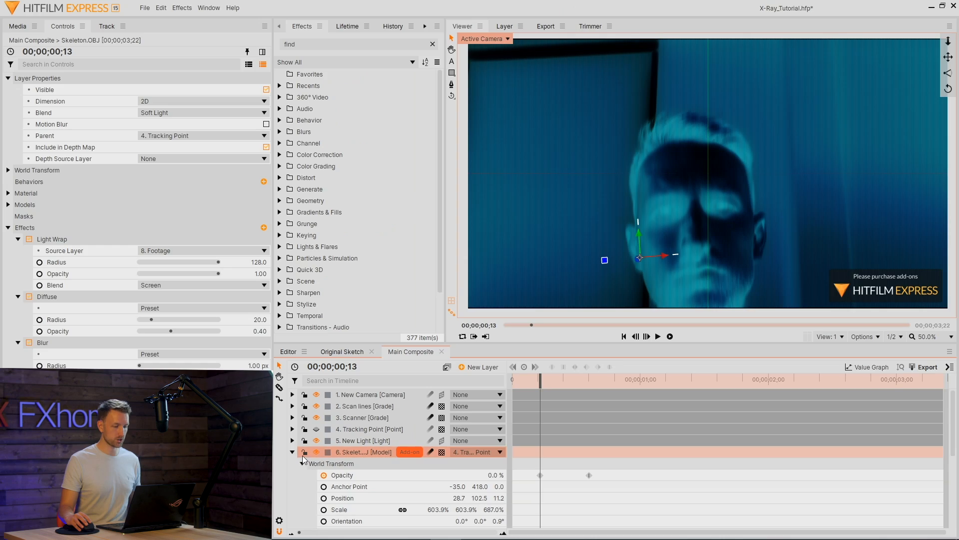
Collapse the skeleton's properties and then every layer's properties
left_click(292, 451)
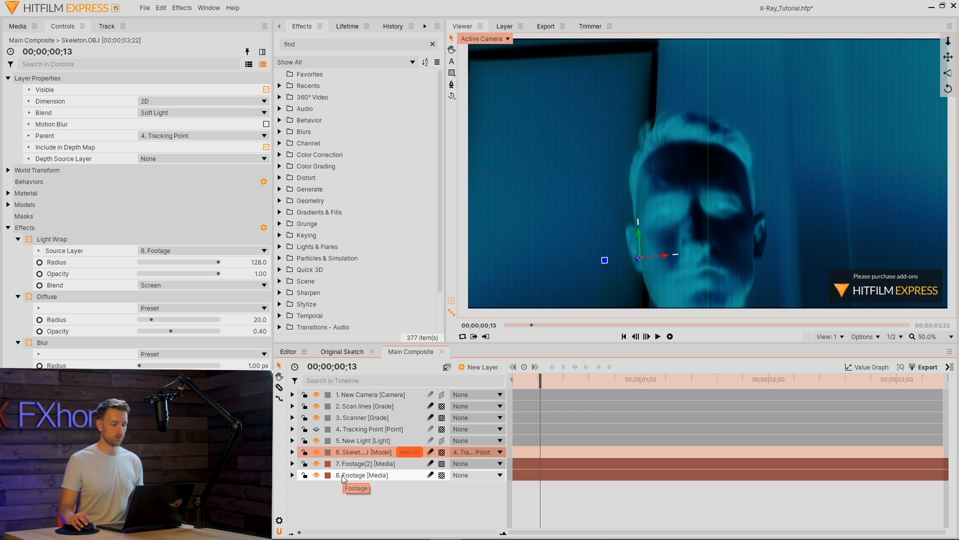
left_click(362, 417)
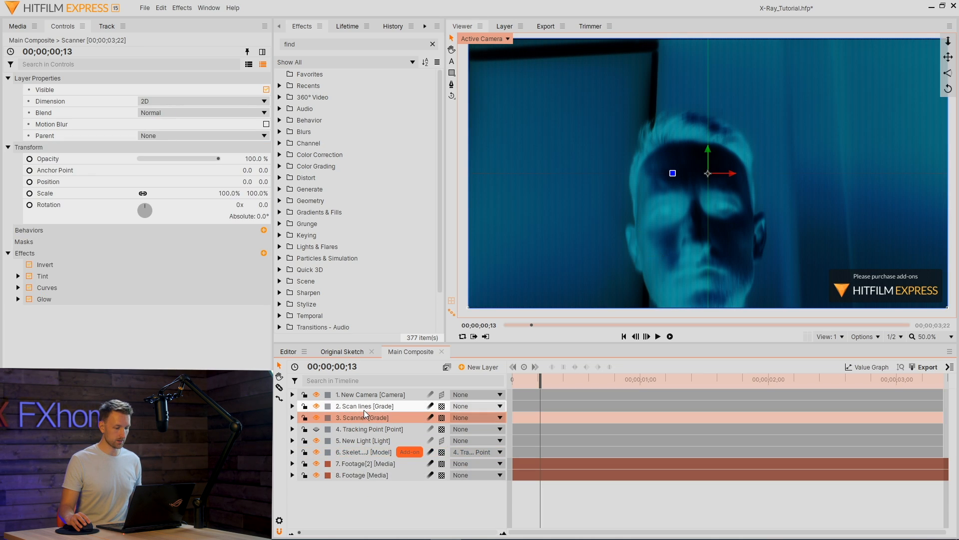
right_click(364, 417)
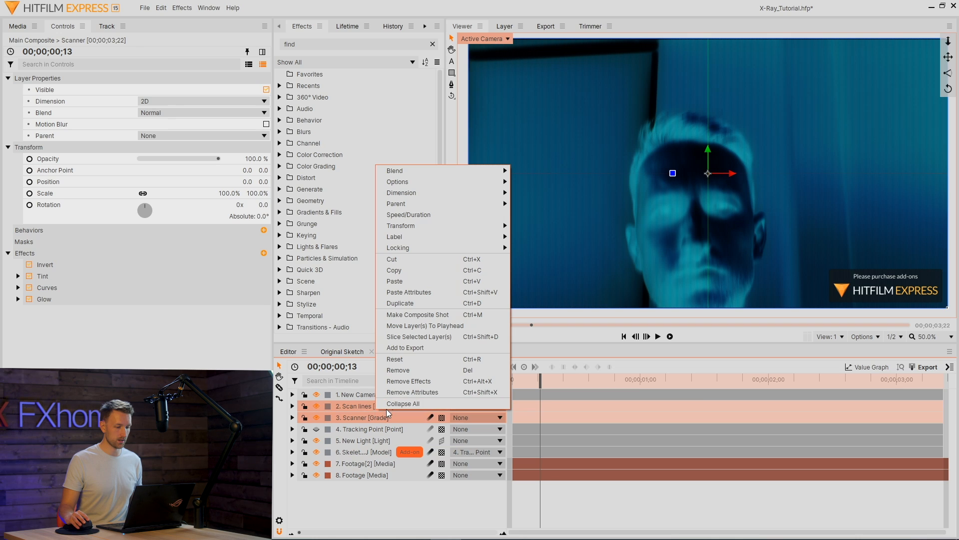
left_click(409, 291)
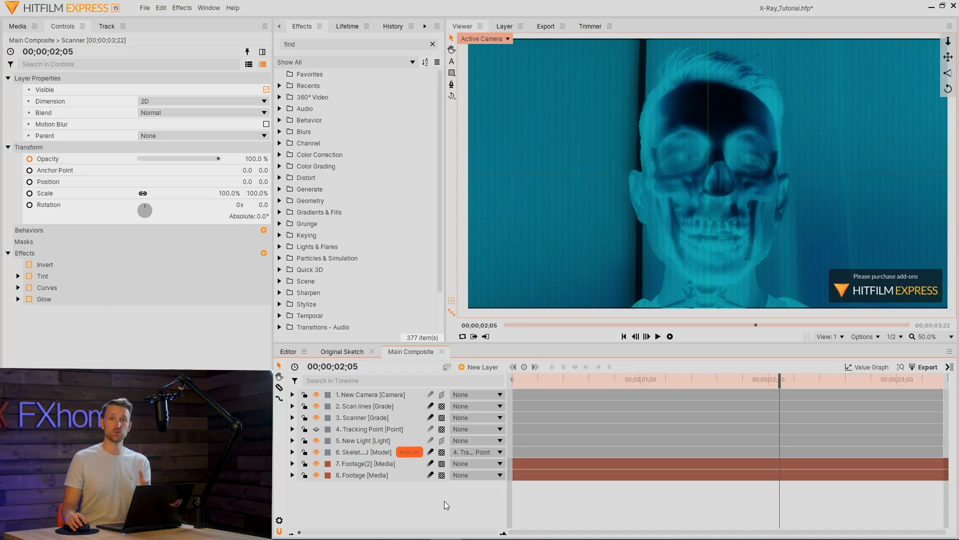
Add a black plane layer and draw an elliptical mask, showing its feather settings
left_click(481, 366)
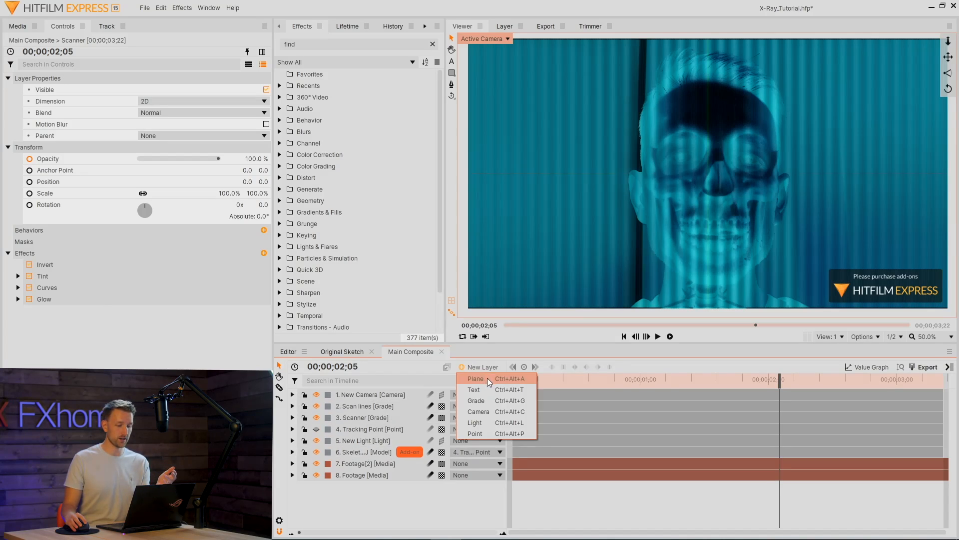
left_click(476, 378)
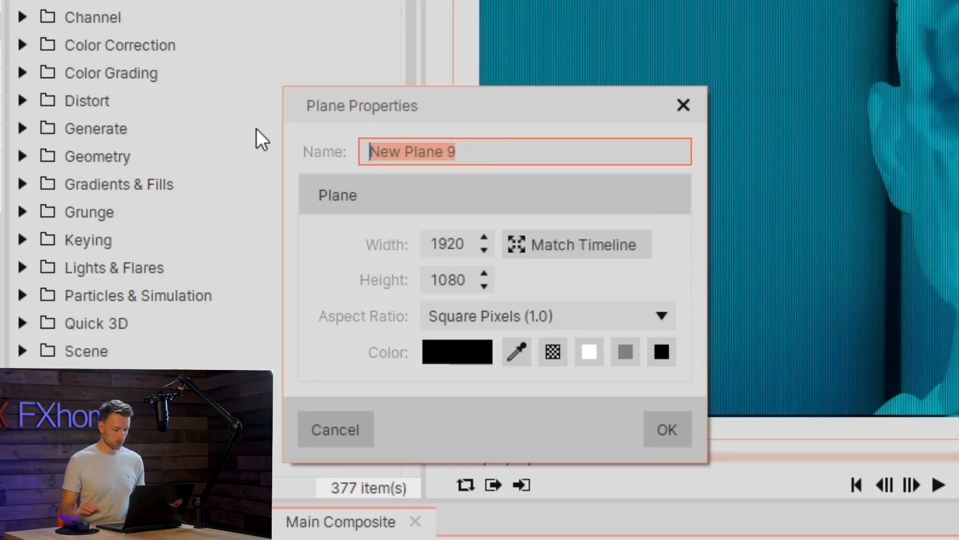
left_click(666, 428)
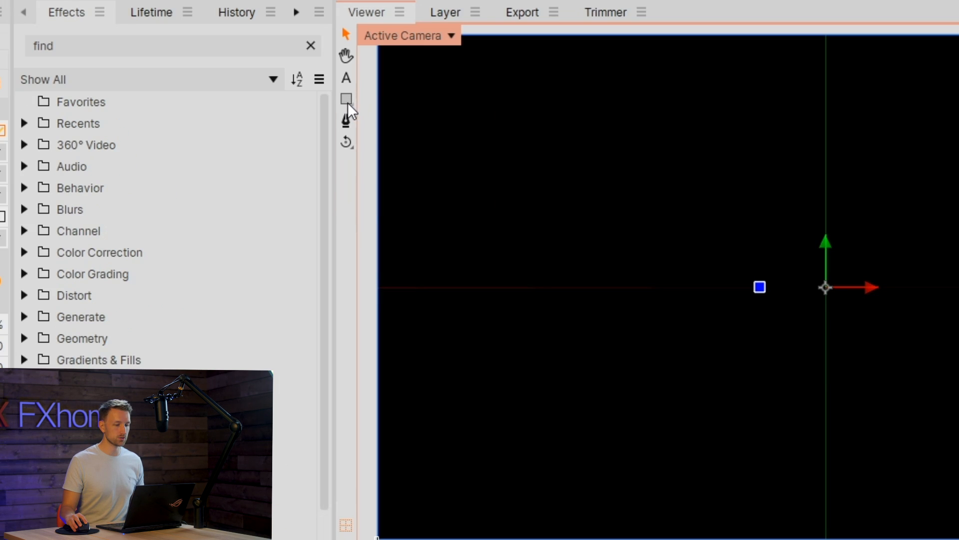
left_click(346, 98)
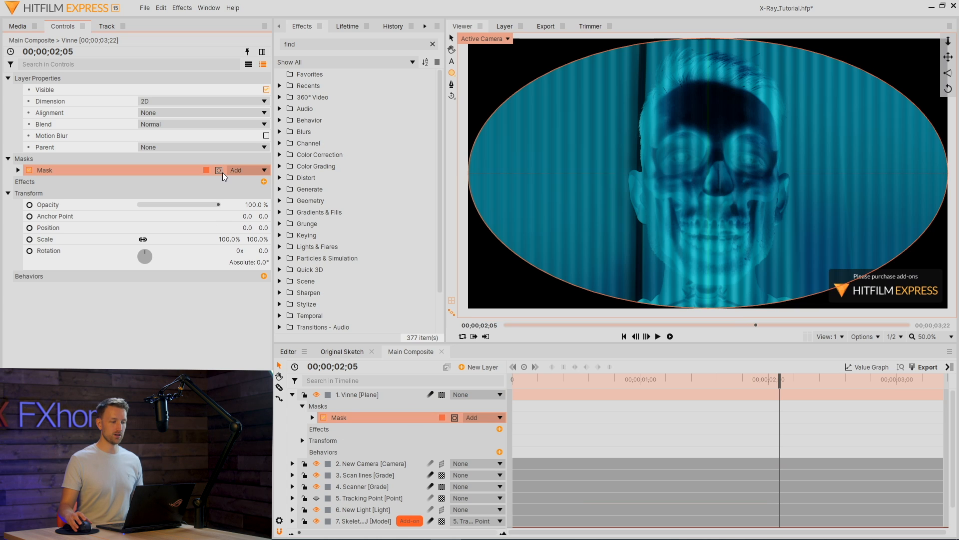
left_click(18, 170)
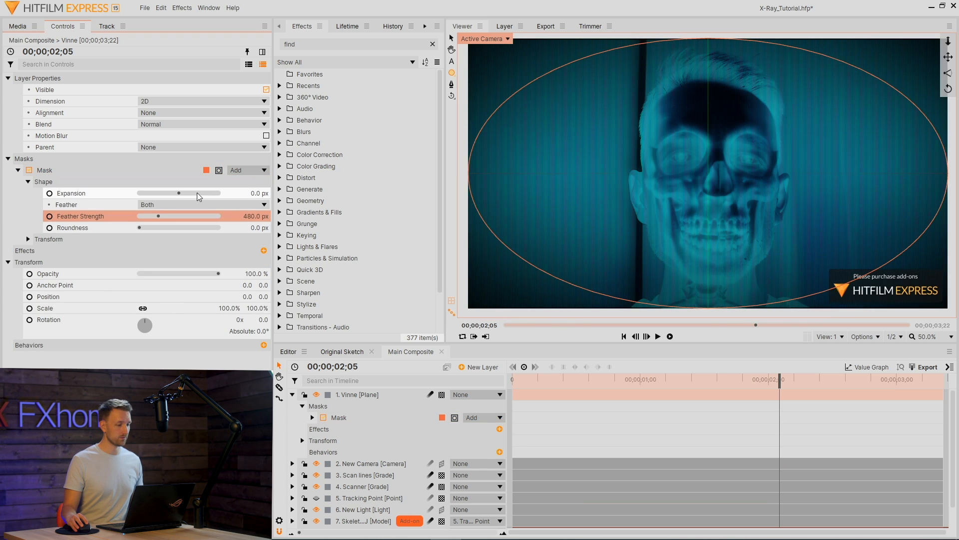